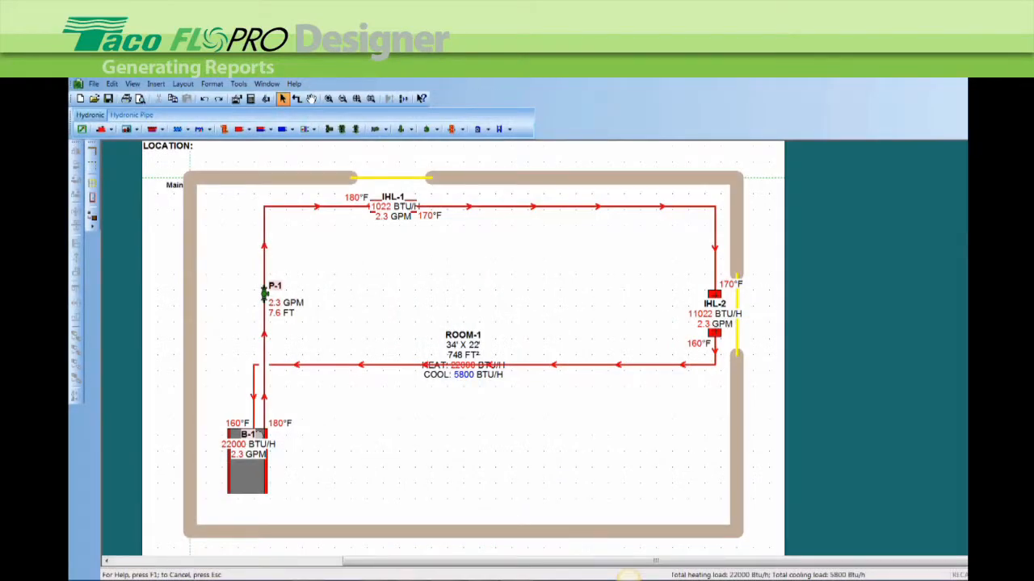
pyautogui.moveTo(519, 315)
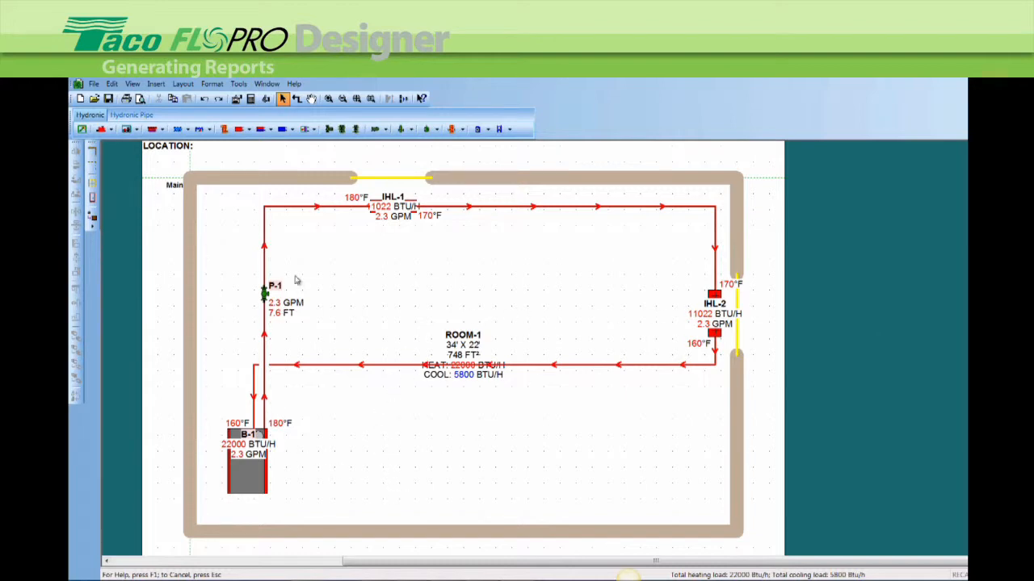
pyautogui.moveTo(323, 407)
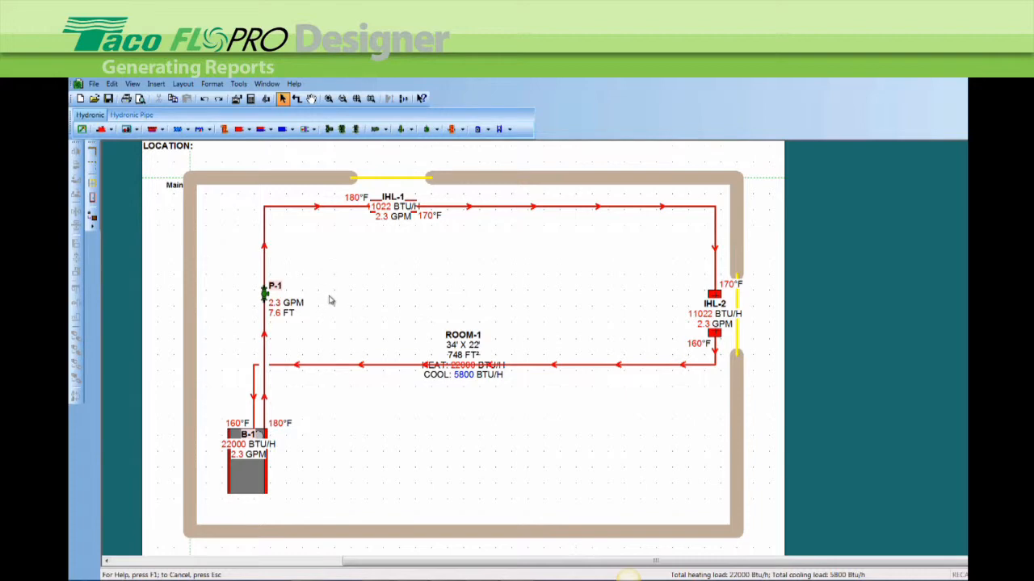
pyautogui.moveTo(336, 289)
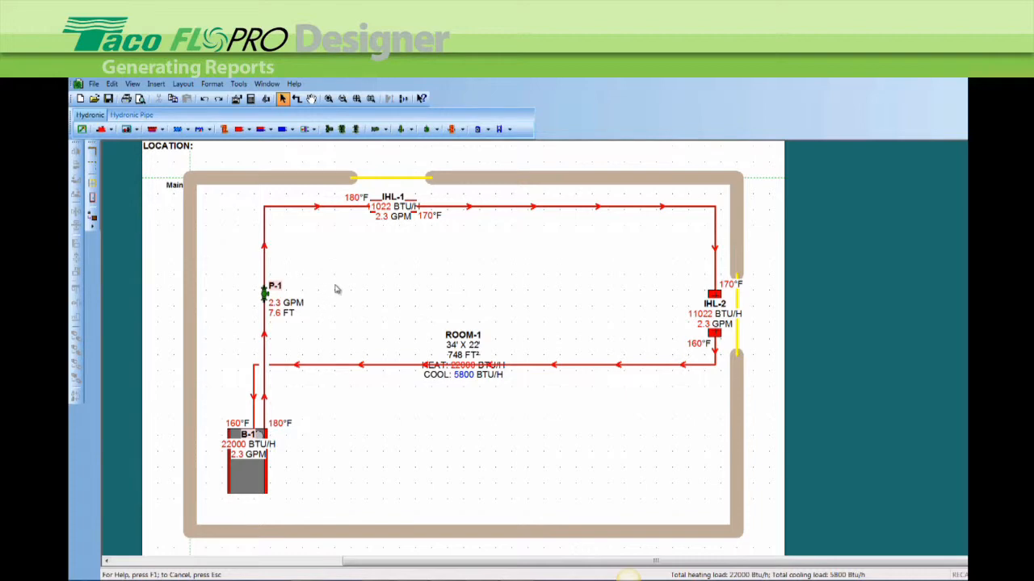
pyautogui.moveTo(326, 252)
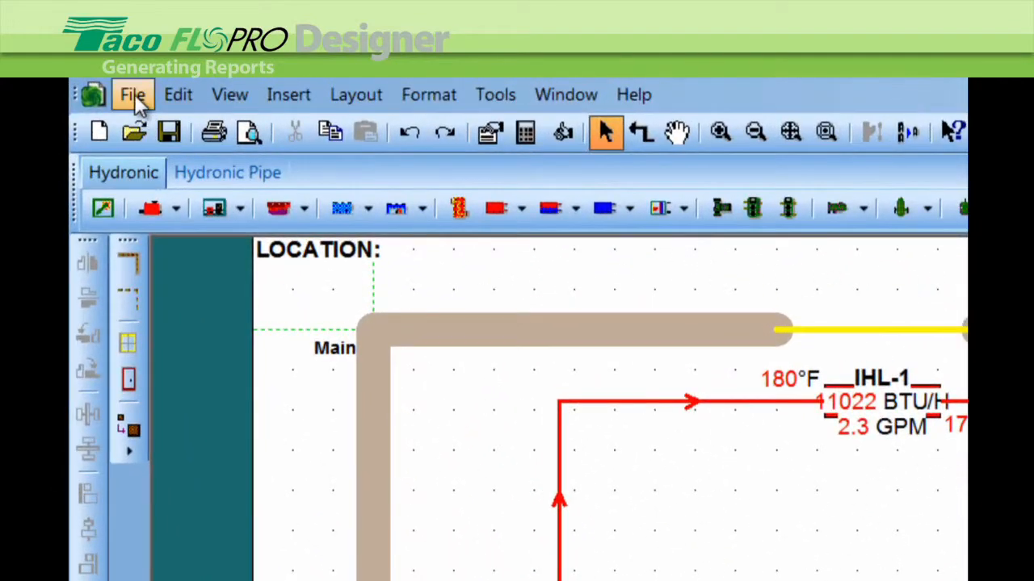
# Bring up the Report Options dialog from the File menu.
pyautogui.click(132, 94)
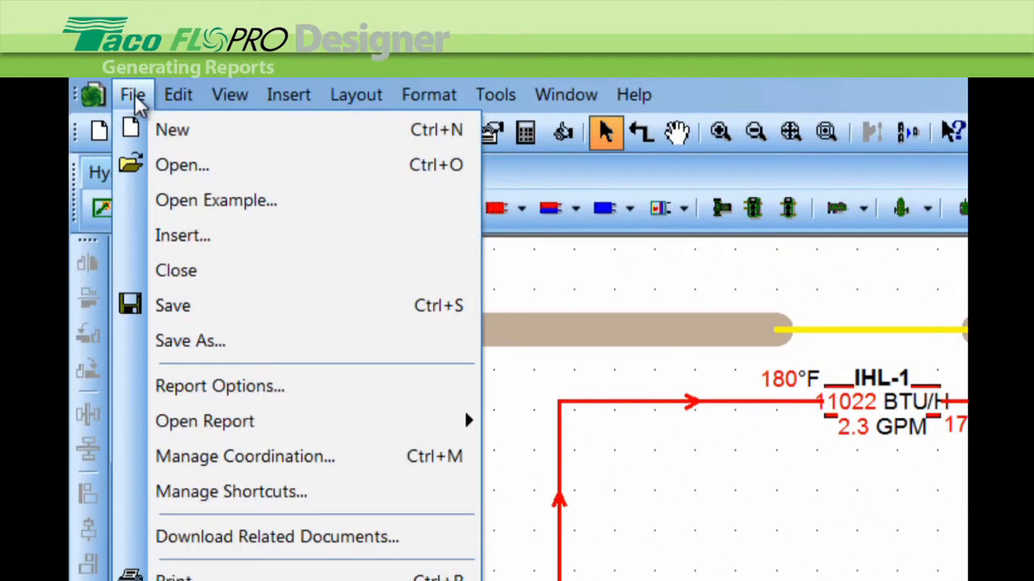
pyautogui.moveTo(220, 386)
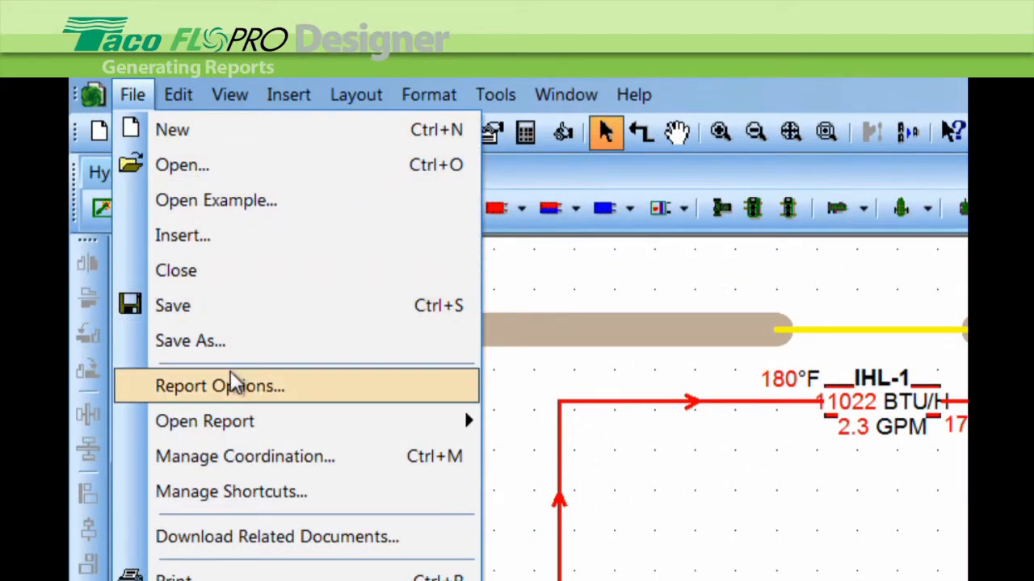
pyautogui.click(219, 384)
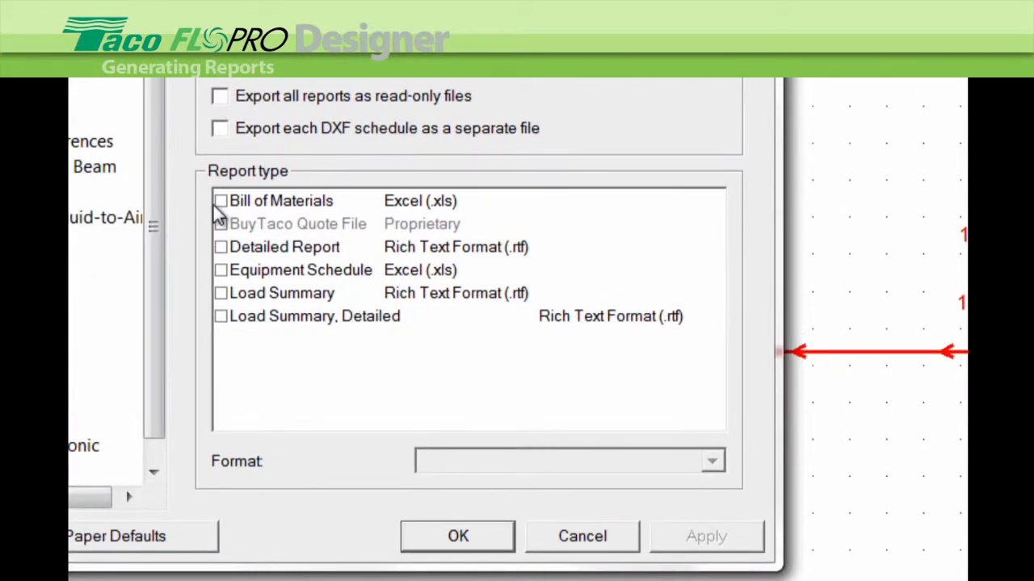
# Tick Bill of Materials and the next report type for export.
pyautogui.click(219, 200)
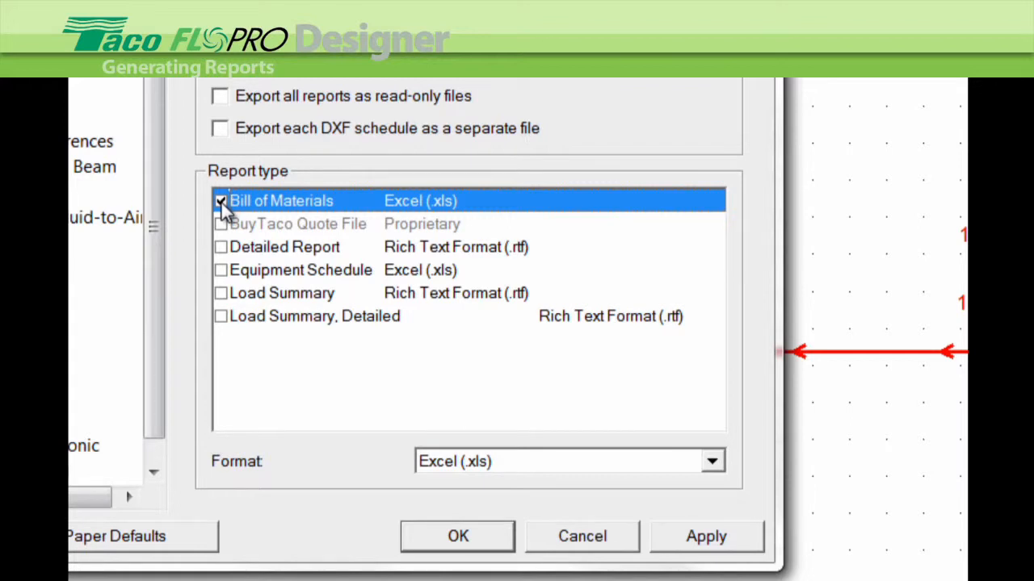
pyautogui.click(220, 246)
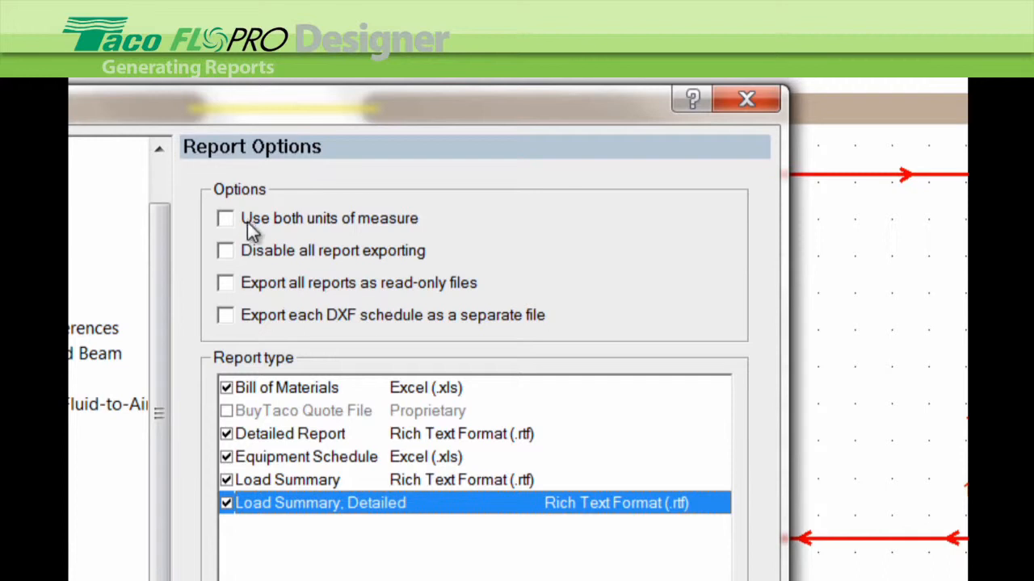
pyautogui.moveTo(306, 229)
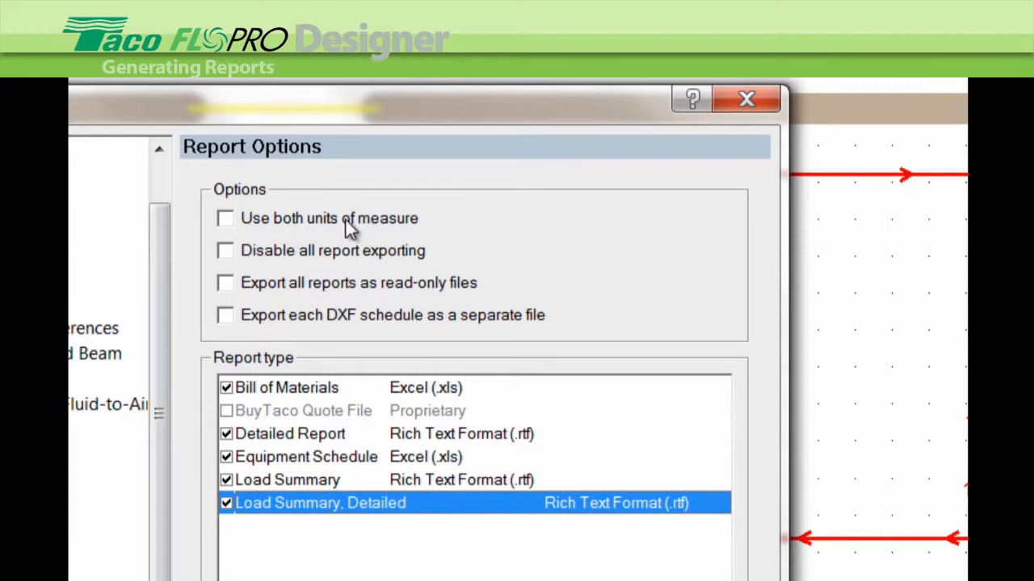
pyautogui.moveTo(323, 258)
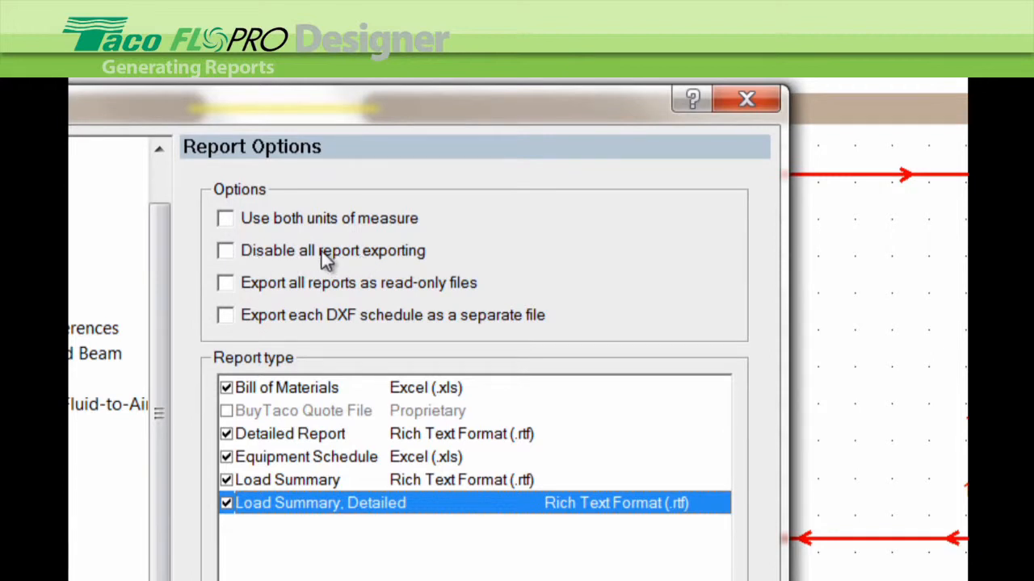
pyautogui.moveTo(391, 265)
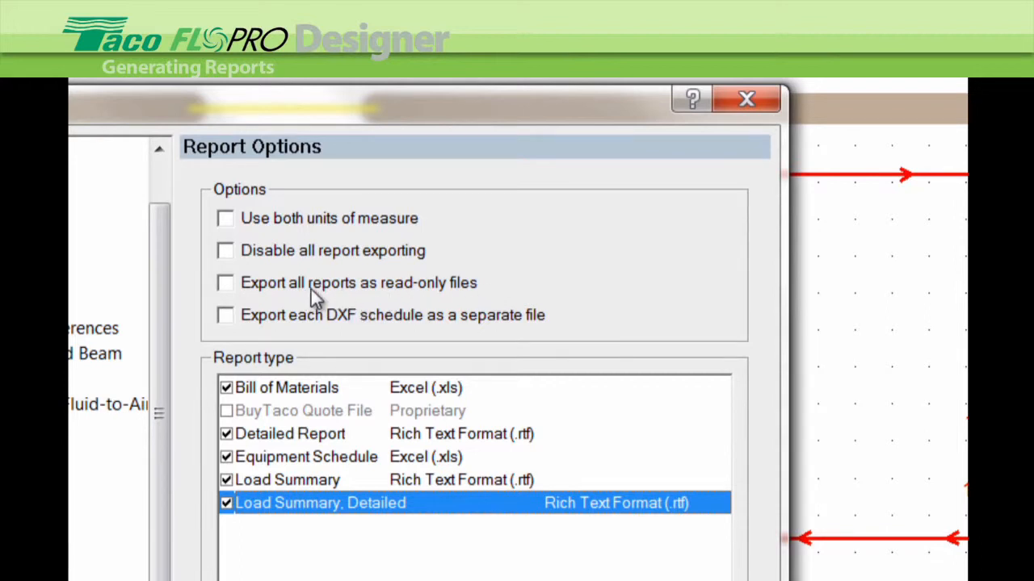
pyautogui.moveTo(323, 326)
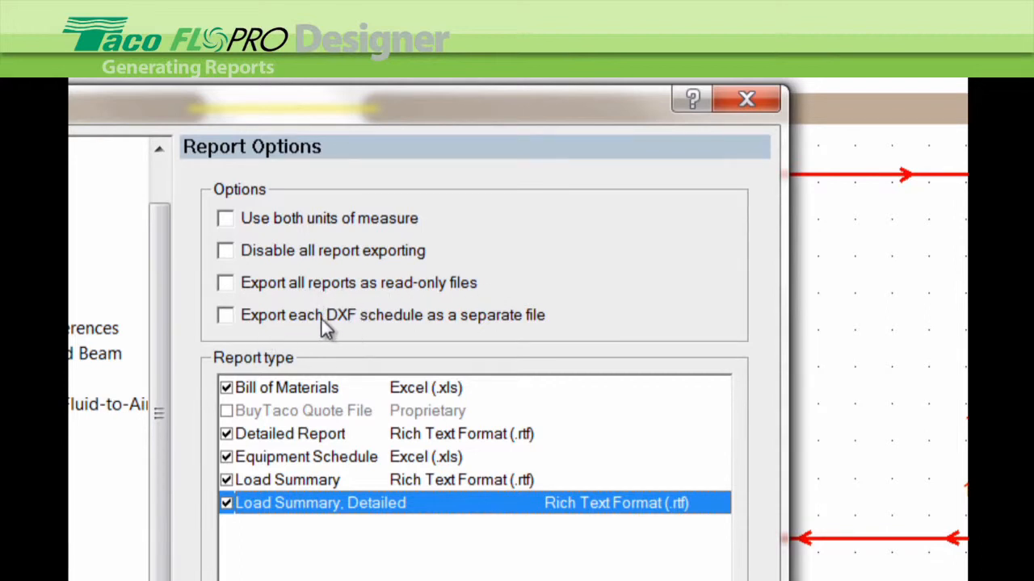
pyautogui.moveTo(478, 327)
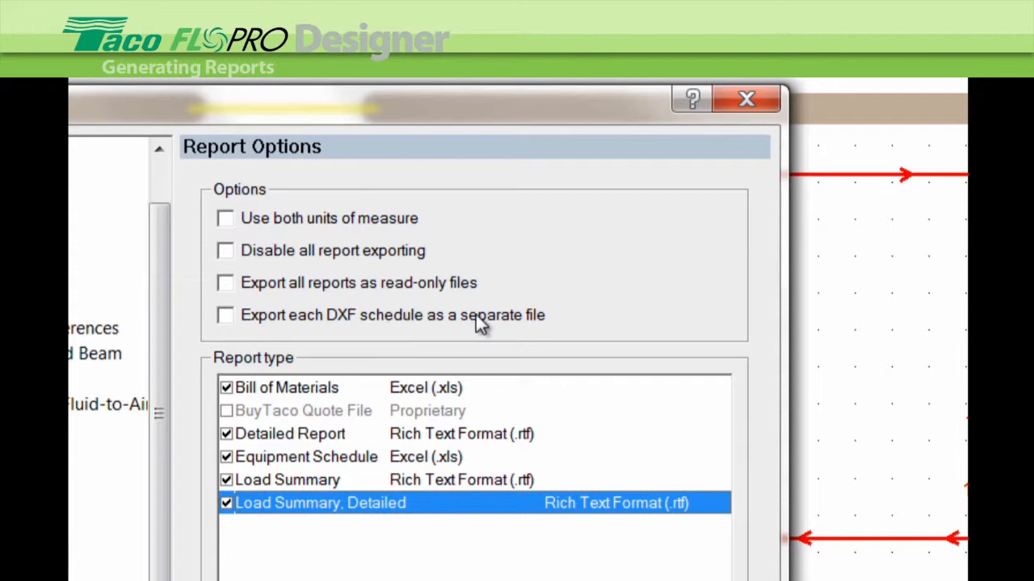
pyautogui.moveTo(334, 426)
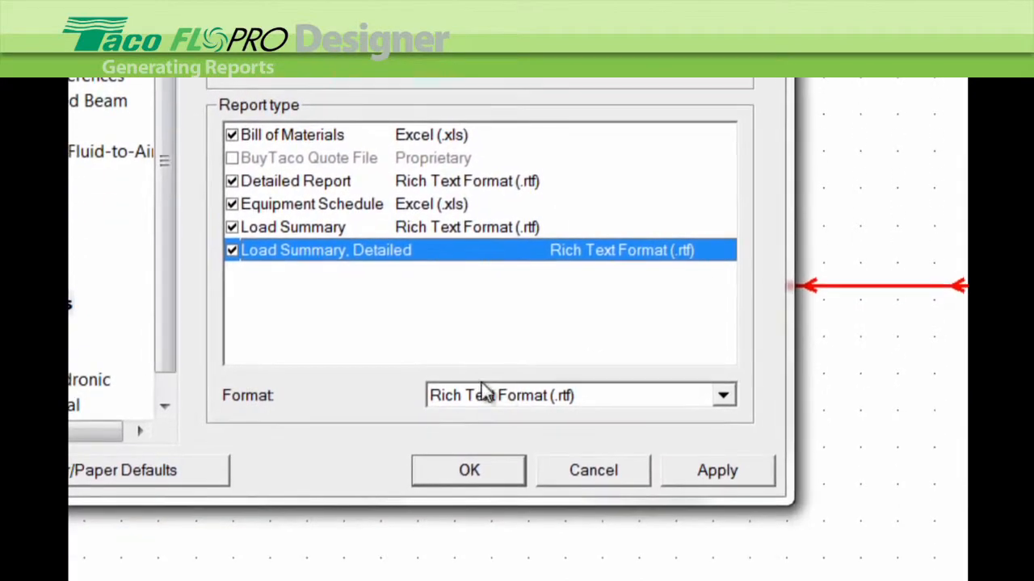
pyautogui.moveTo(461, 404)
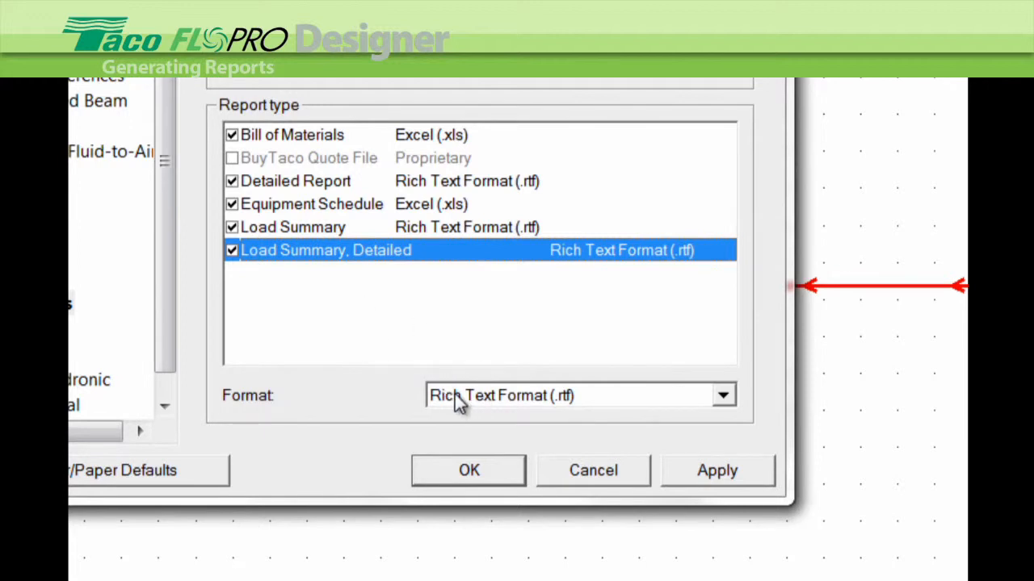
pyautogui.moveTo(294, 145)
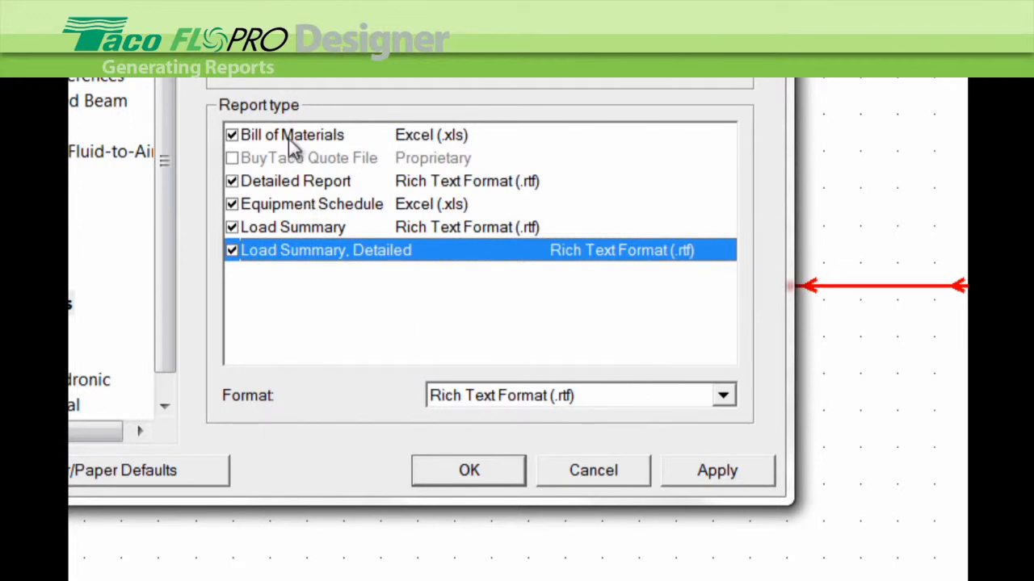
pyautogui.moveTo(449, 335)
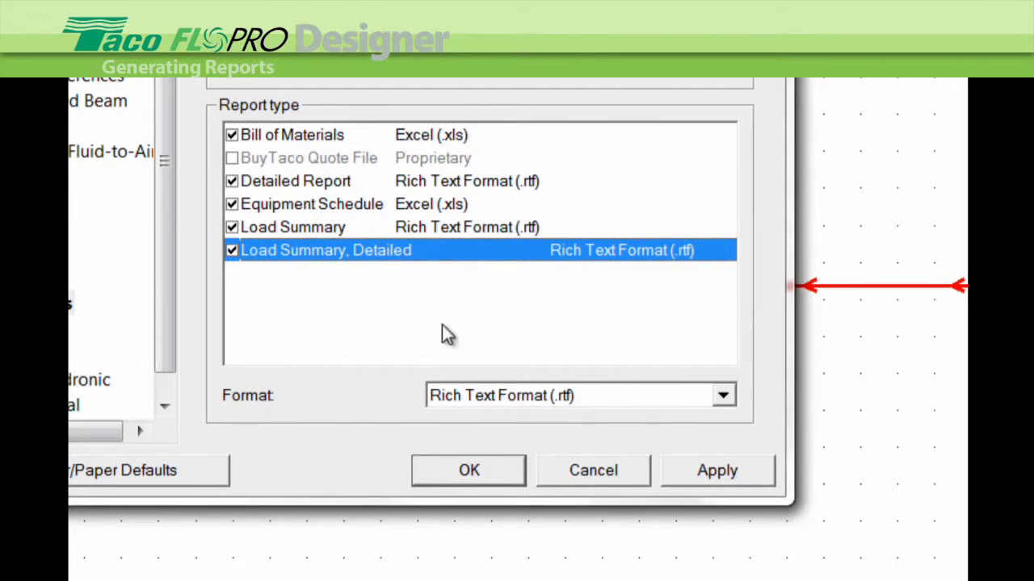
# Check the formats of Load Summary, Equipment Schedule, Detailed Report and Bill of Materials.
pyautogui.click(292, 226)
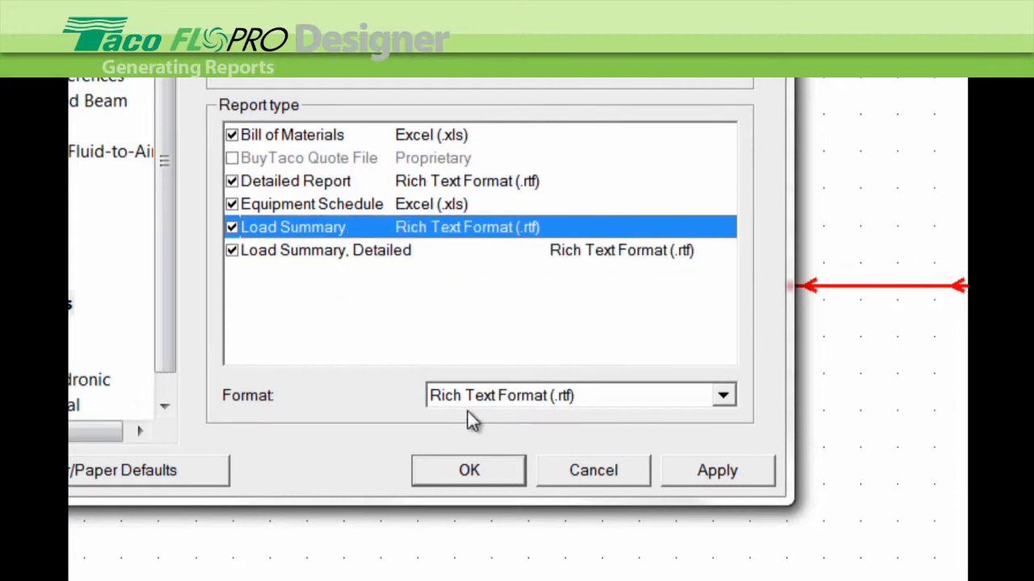
pyautogui.click(310, 204)
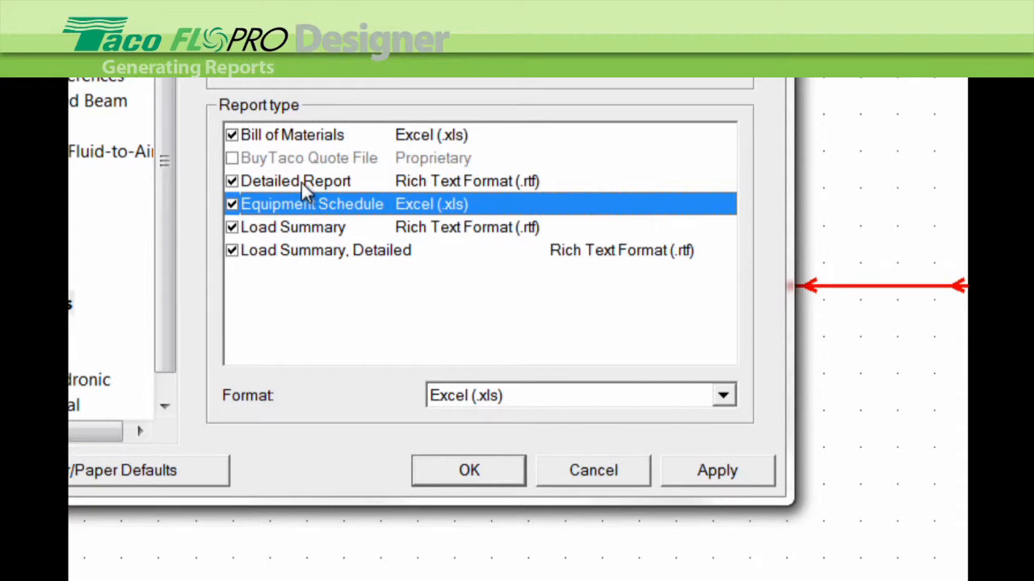
pyautogui.click(294, 180)
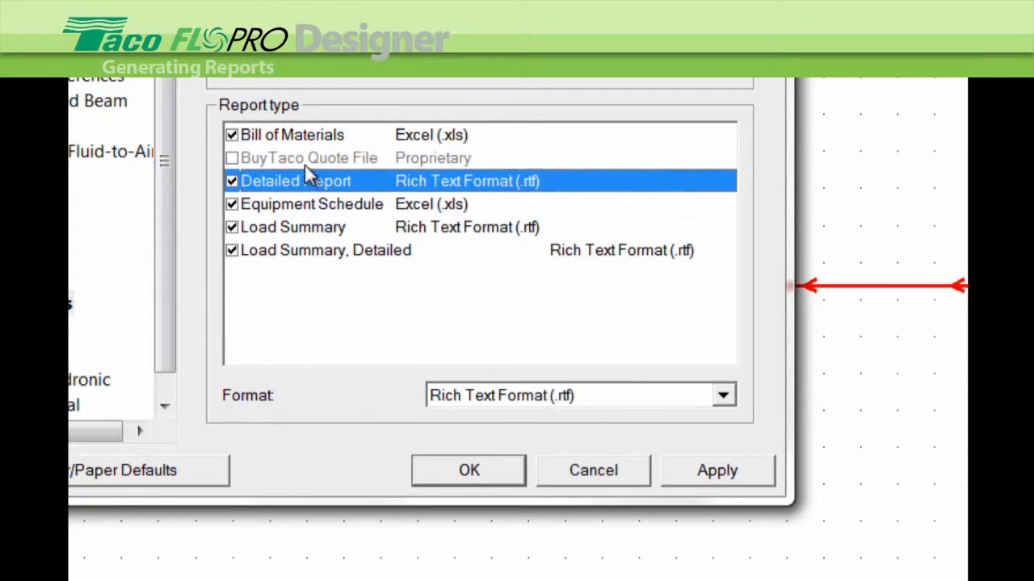
pyautogui.click(291, 135)
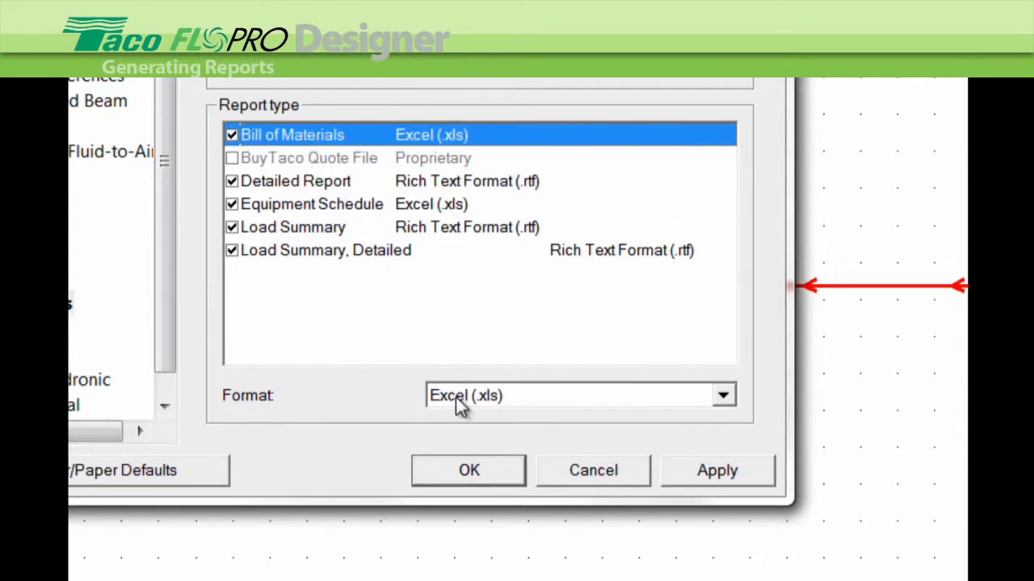
pyautogui.moveTo(267, 169)
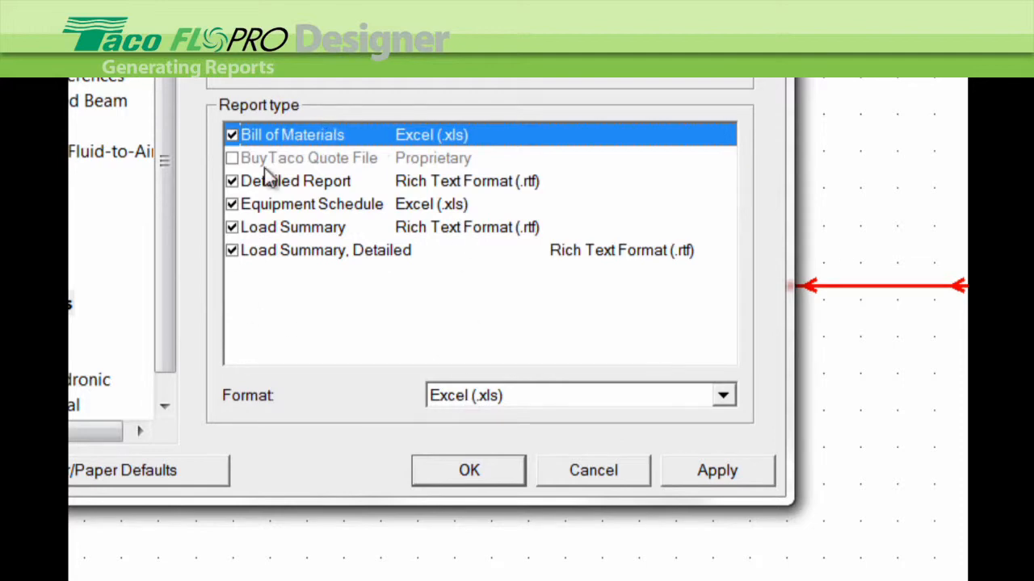
pyautogui.moveTo(271, 320)
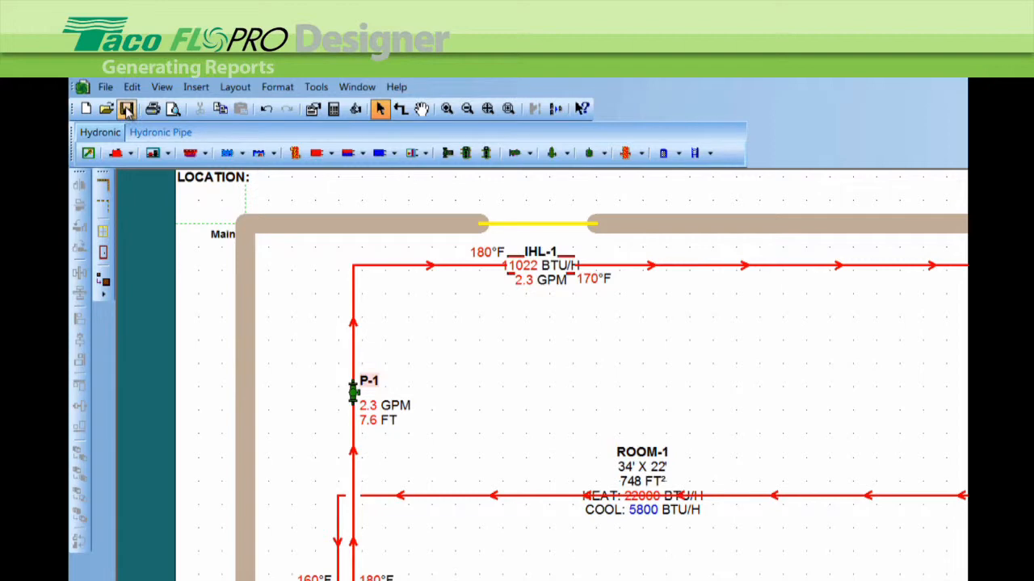
pyautogui.moveTo(126, 110)
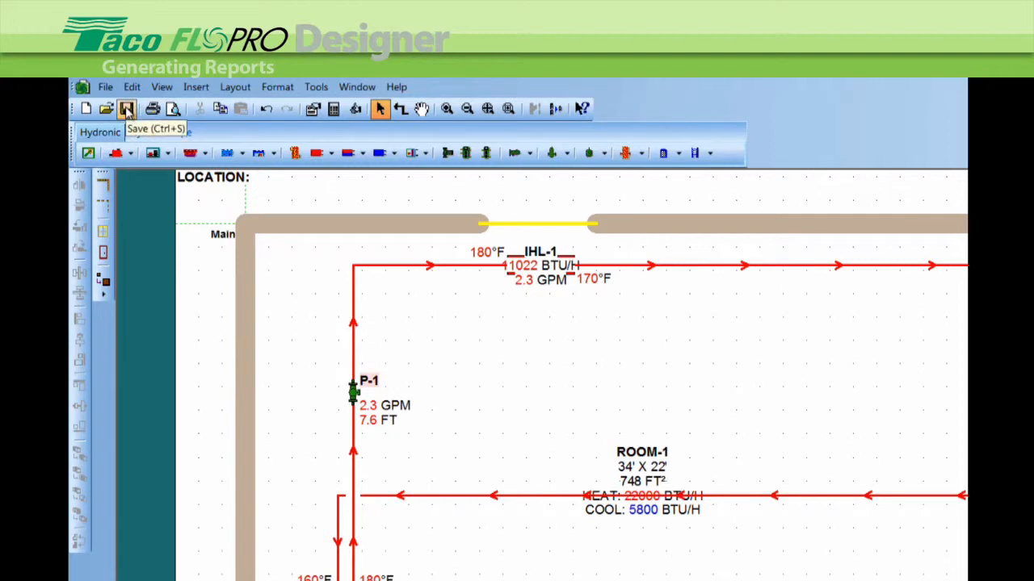
# Save the project as FloPro Designer Project1, replacing the existing file.
pyautogui.click(126, 108)
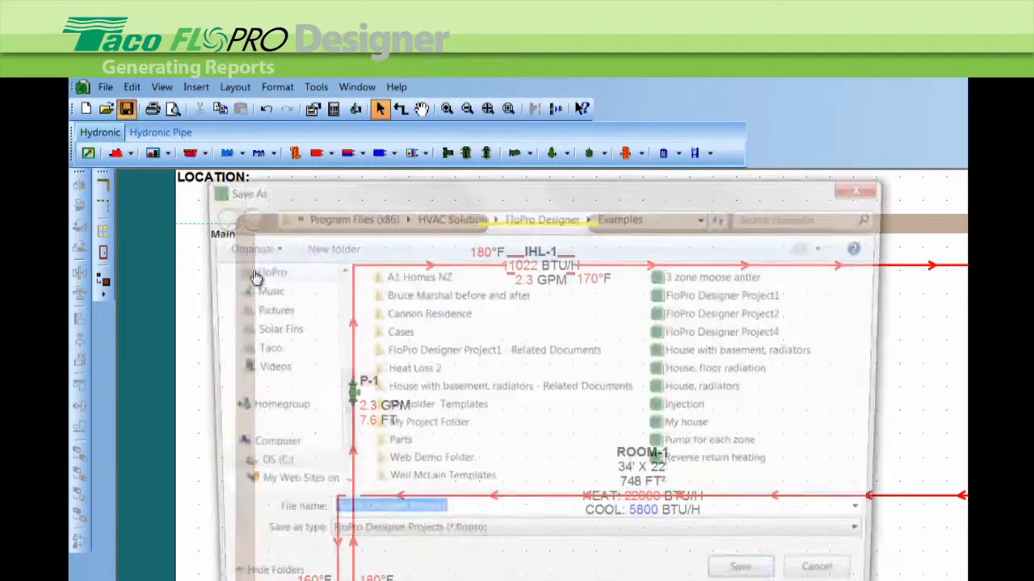
pyautogui.click(740, 566)
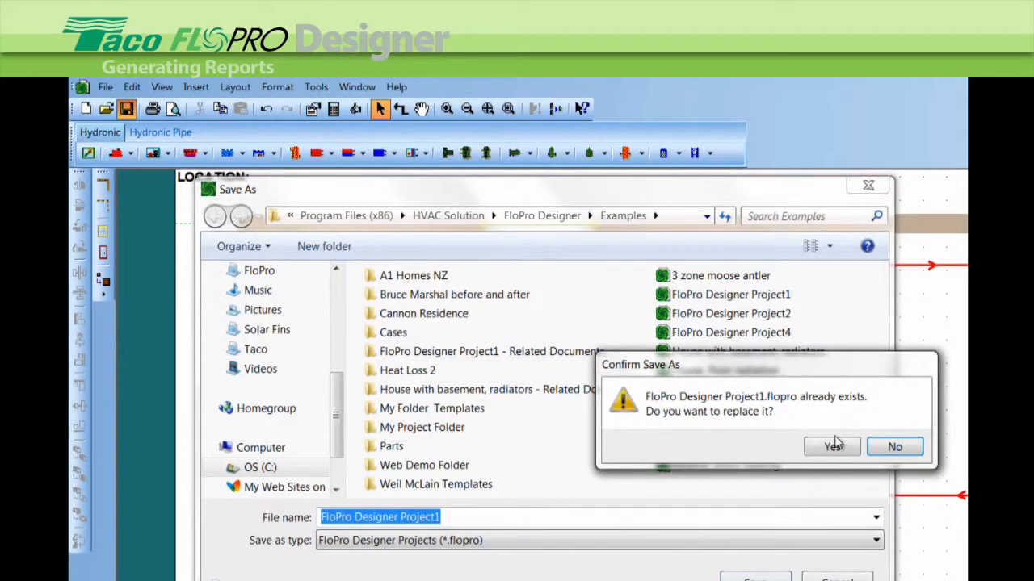
pyautogui.click(830, 446)
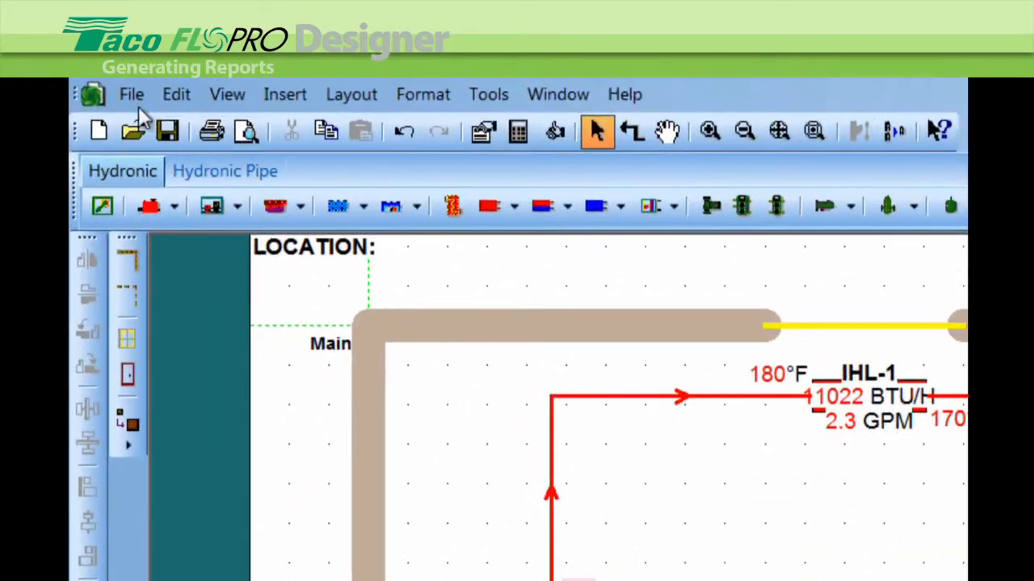
# Open the generated Equipment Schedule.xls report from File > Open Report.
pyautogui.click(131, 94)
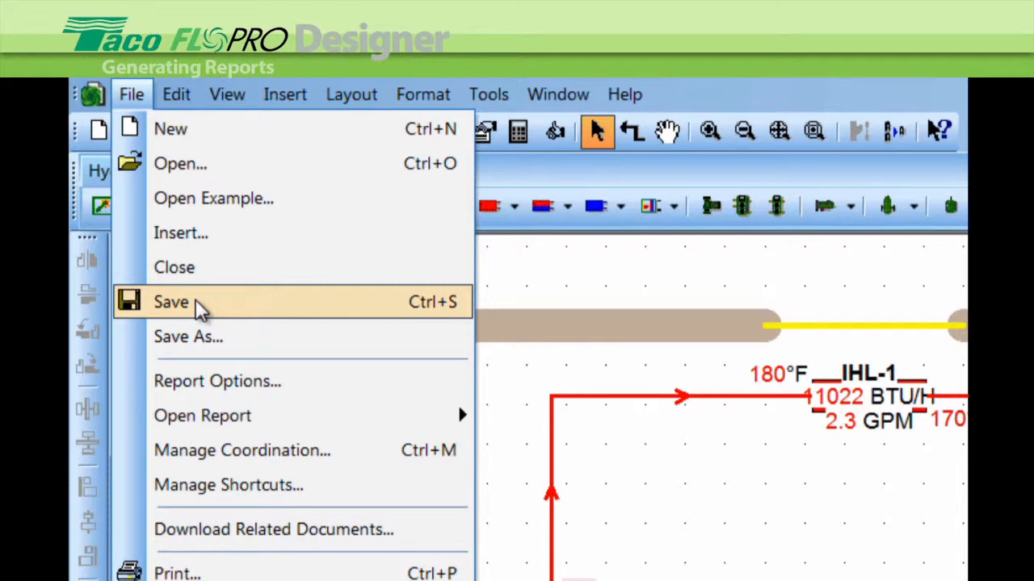
pyautogui.moveTo(202, 415)
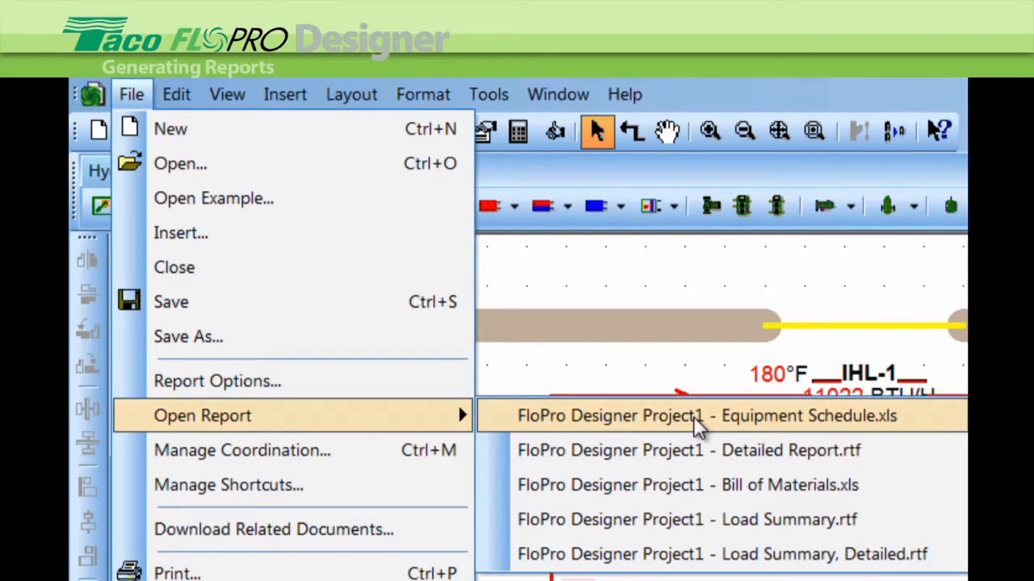
pyautogui.click(706, 415)
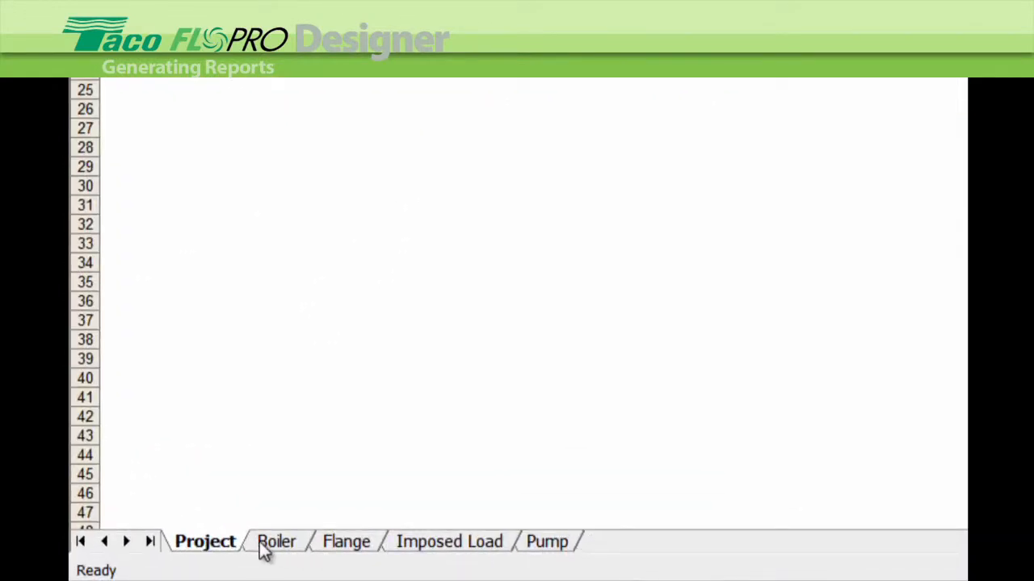
# Review the Boiler and Flange sheets of the equipment schedule in Excel.
pyautogui.click(276, 542)
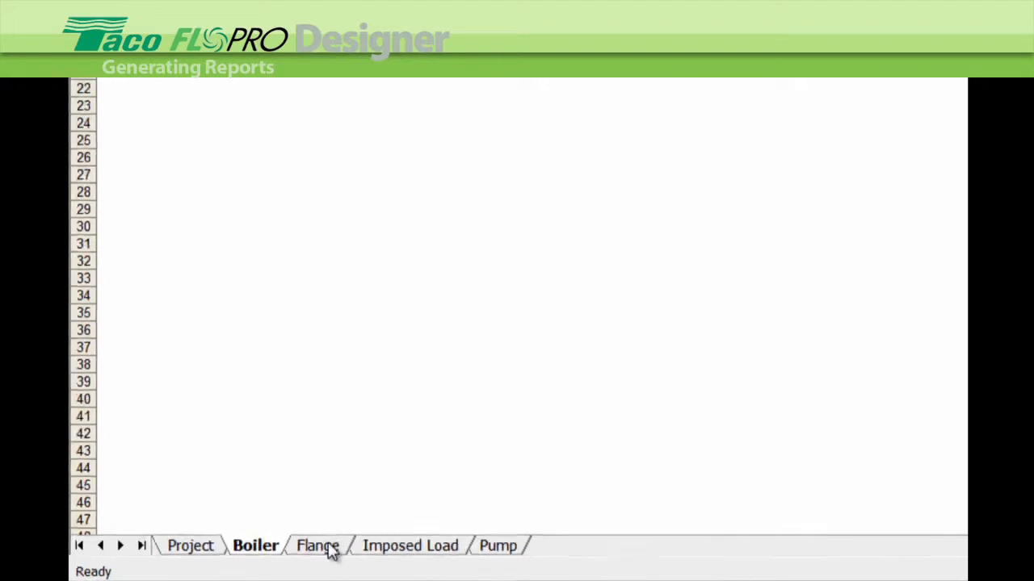
pyautogui.click(410, 546)
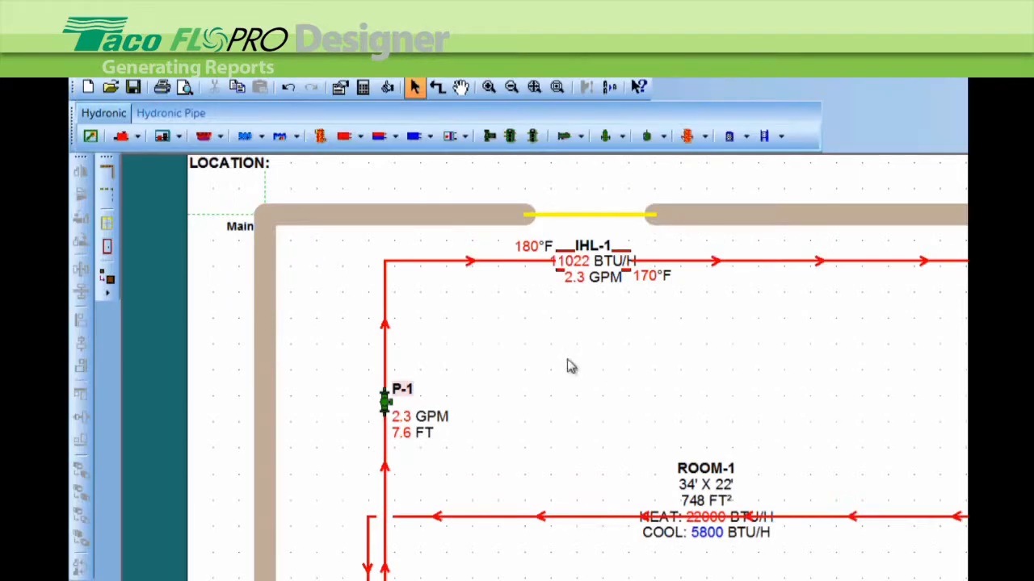
# Open the Detailed Report.rtf, scroll through it, and close it.
pyautogui.click(91, 87)
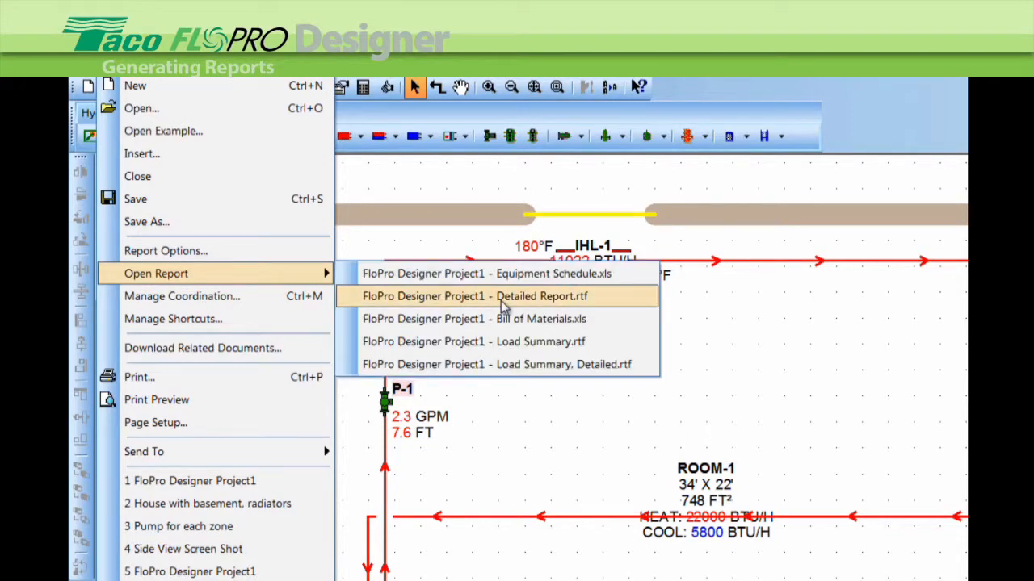
pyautogui.click(475, 297)
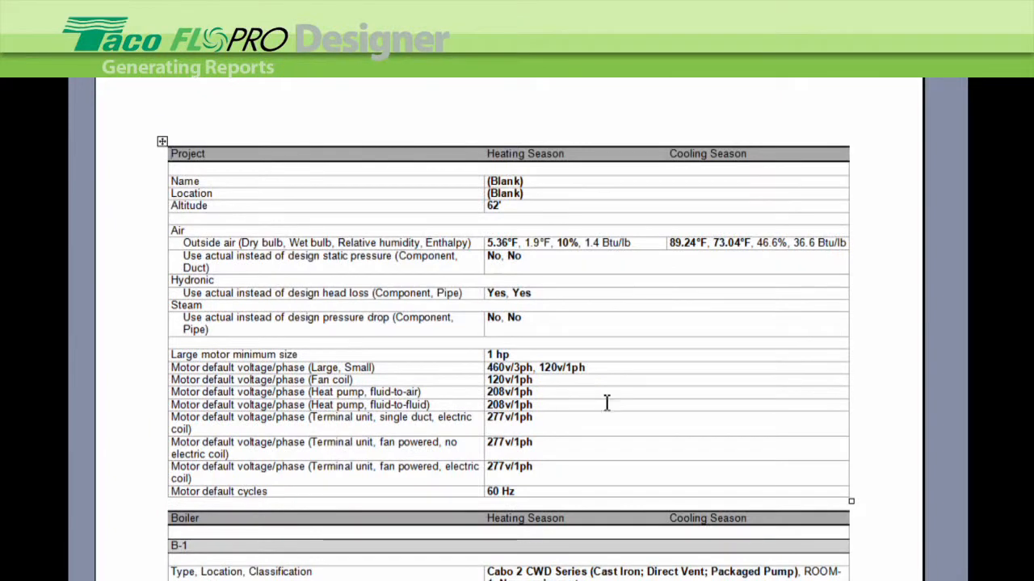
pyautogui.moveTo(619, 401)
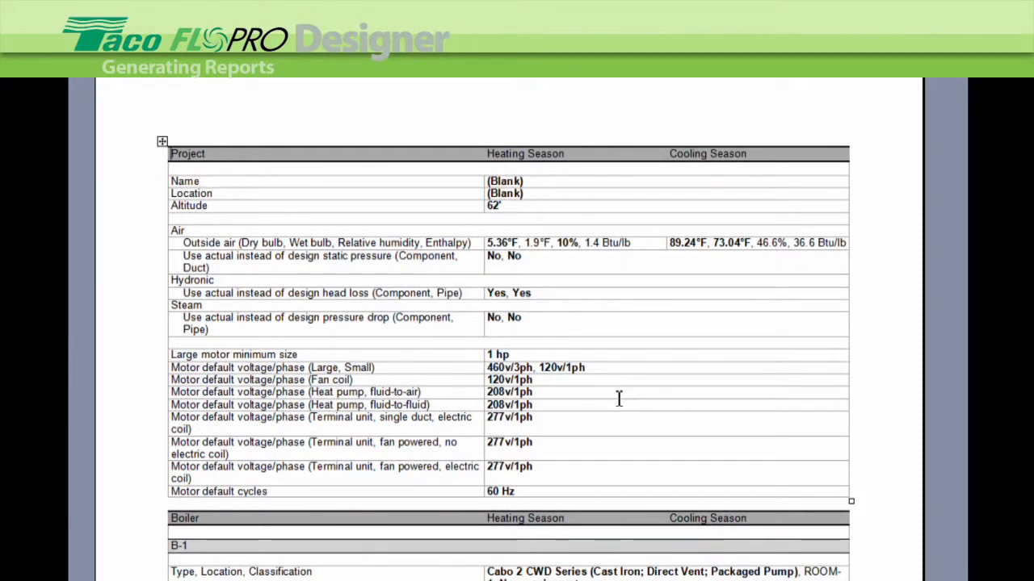
pyautogui.moveTo(620, 397)
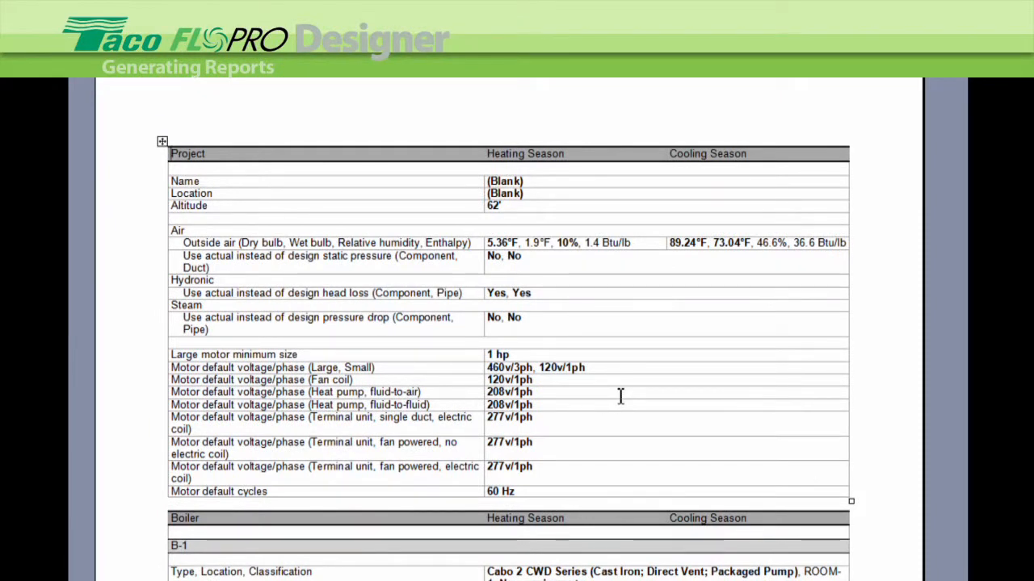
pyautogui.moveTo(869, 401)
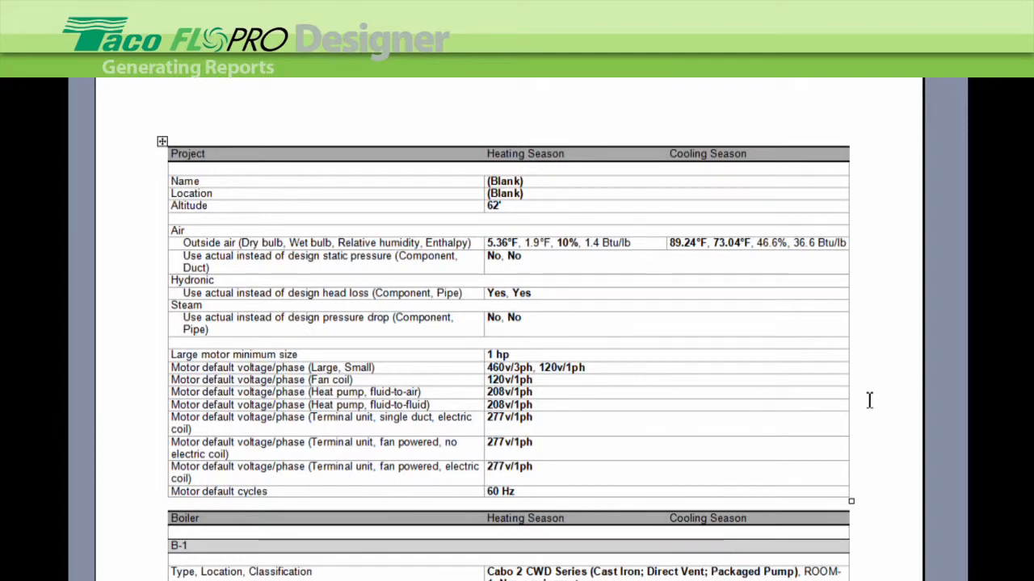
pyautogui.scroll(-3)
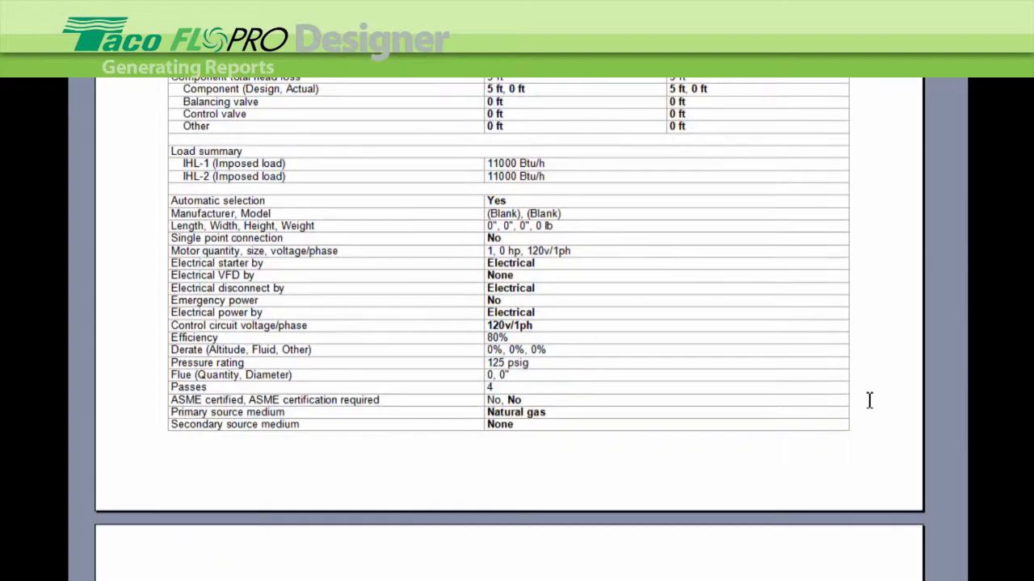
pyautogui.scroll(-3)
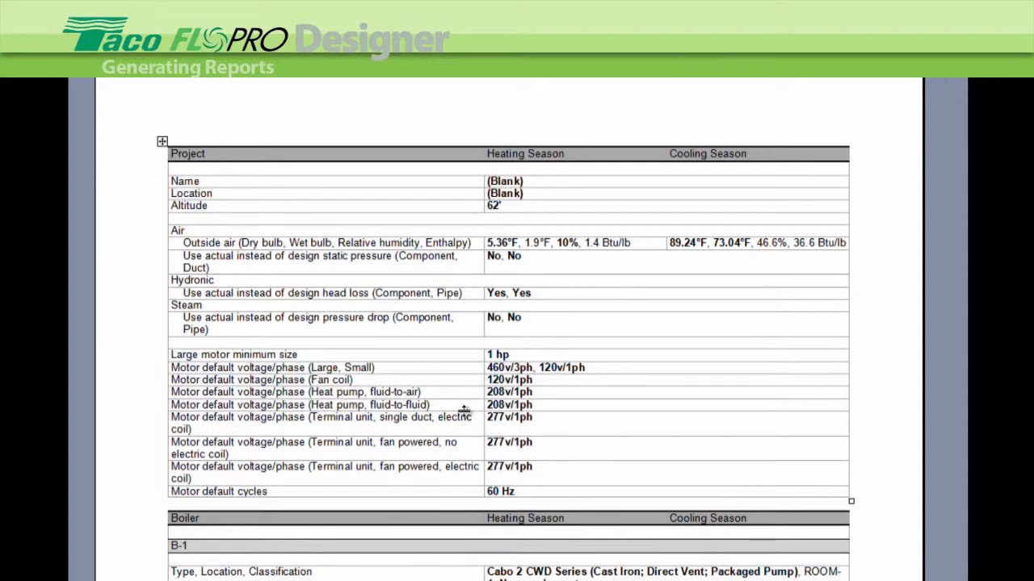
pyautogui.moveTo(672, 472)
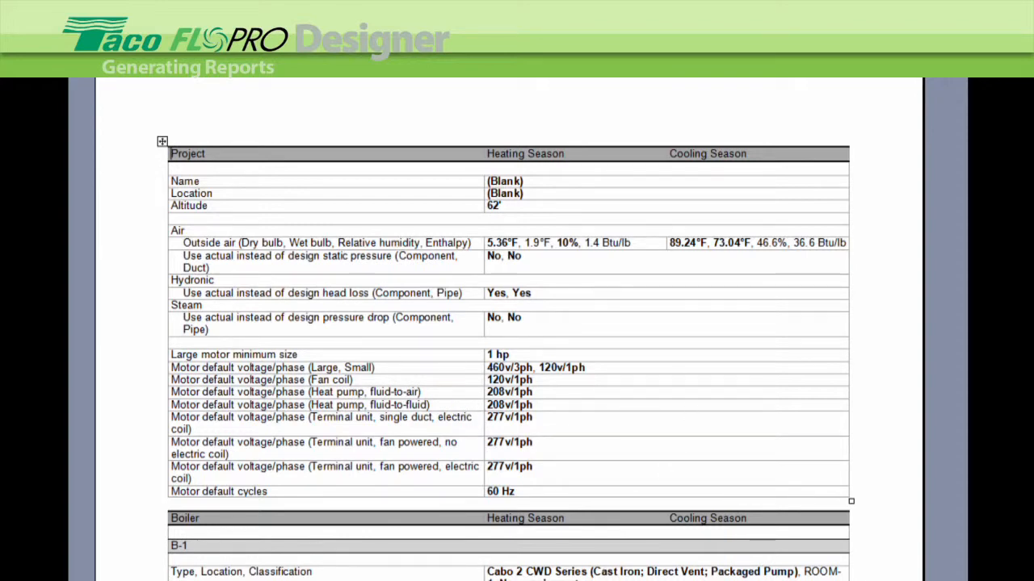
pyautogui.click(110, 91)
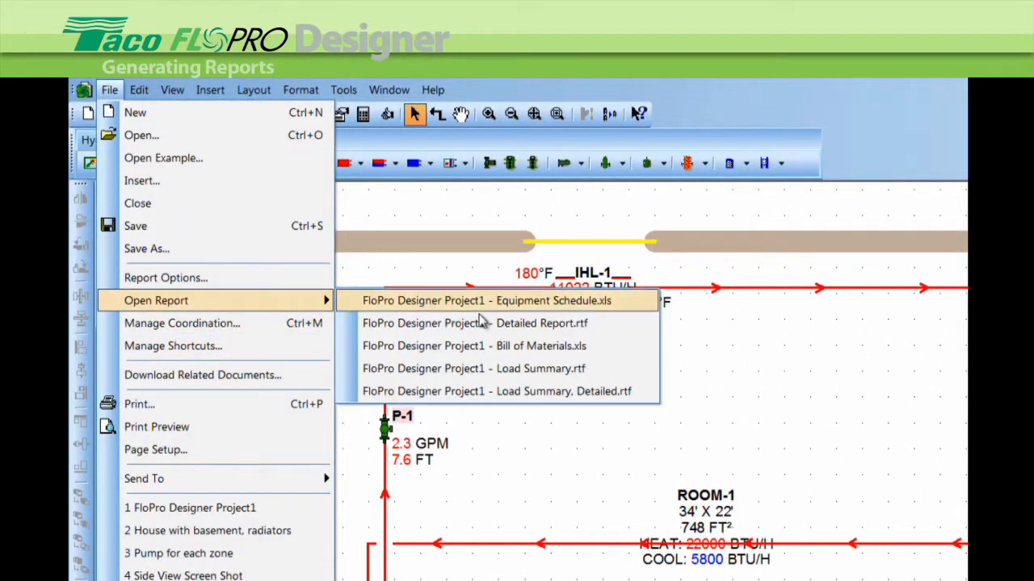
# Open the Bill of Materials spreadsheet and review its cost columns.
pyautogui.click(475, 346)
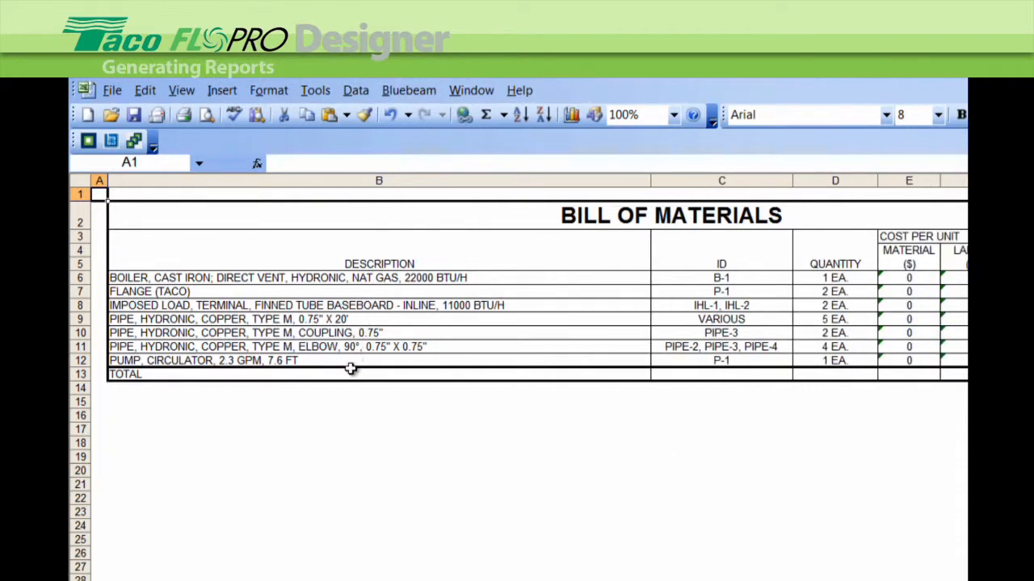
pyautogui.moveTo(267, 326)
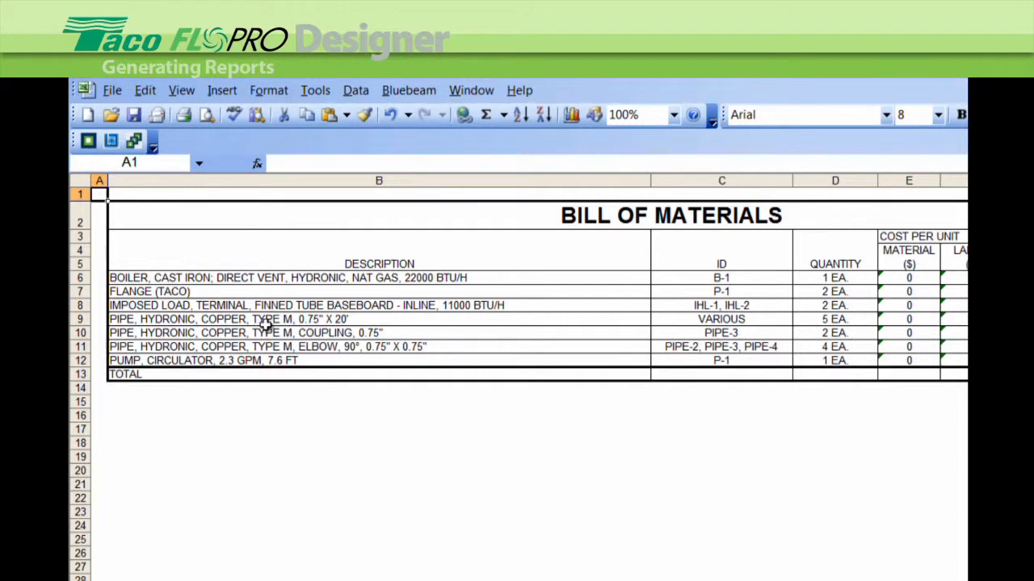
pyautogui.moveTo(339, 319)
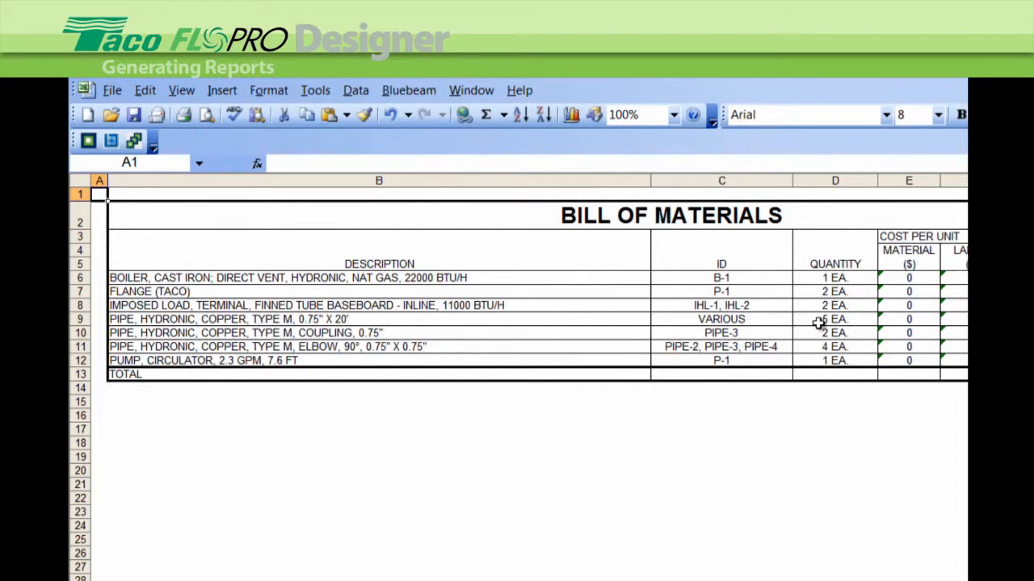
pyautogui.click(835, 319)
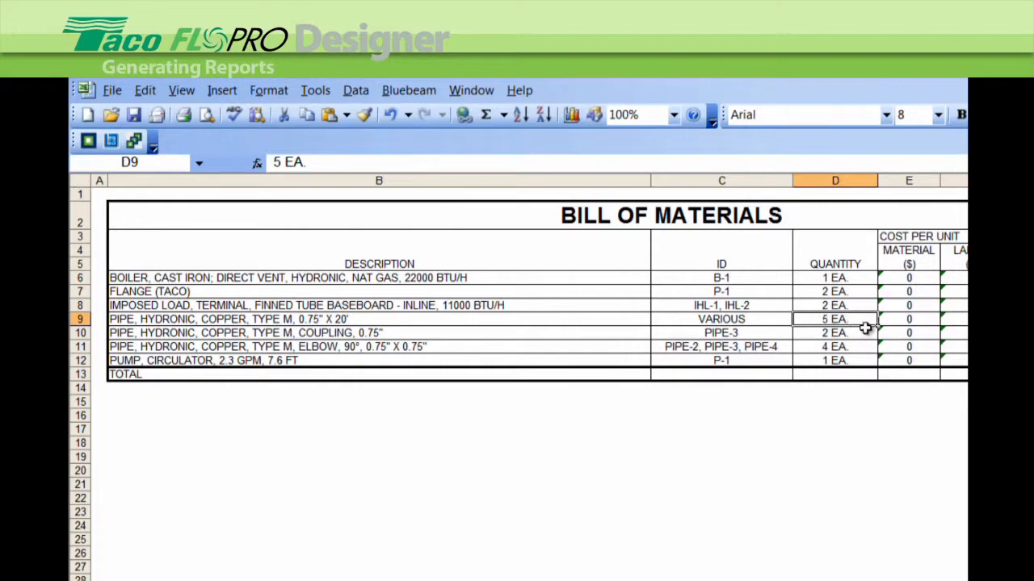
pyautogui.moveTo(866, 330)
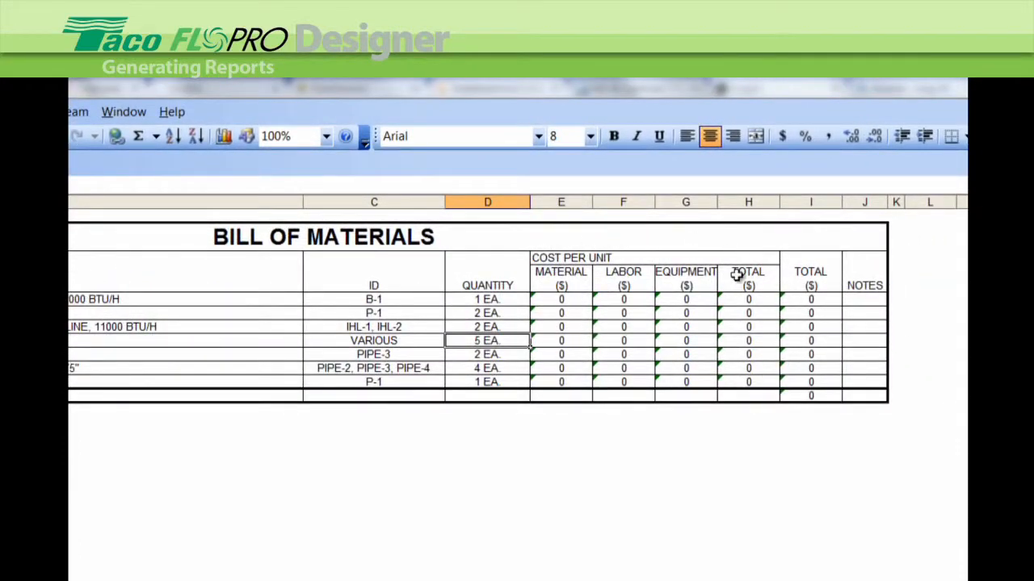
pyautogui.moveTo(132, 533)
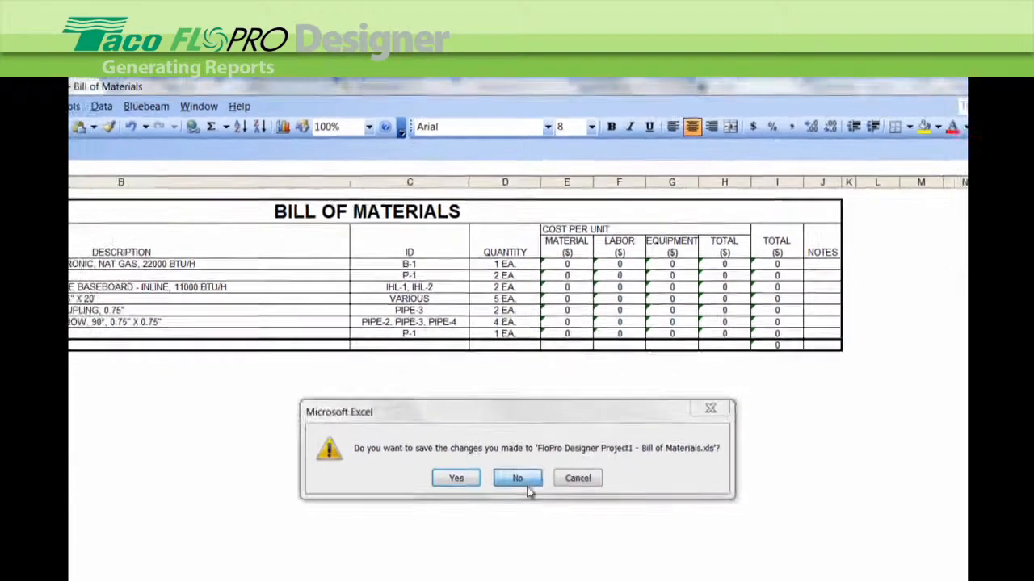
# Discard the report changes and set the boiler's material cost per unit to 4000.
pyautogui.click(517, 478)
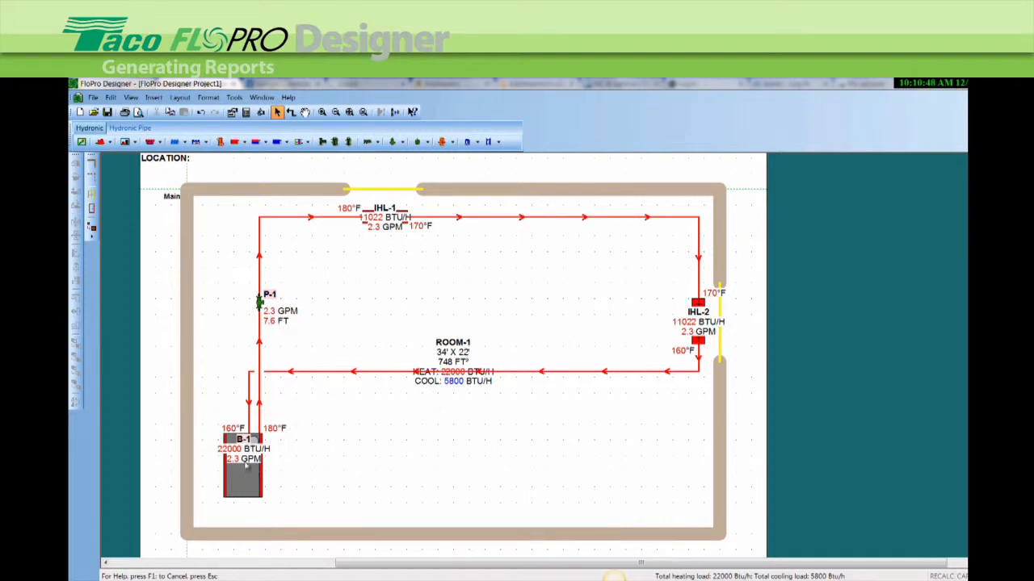
pyautogui.moveTo(266, 482)
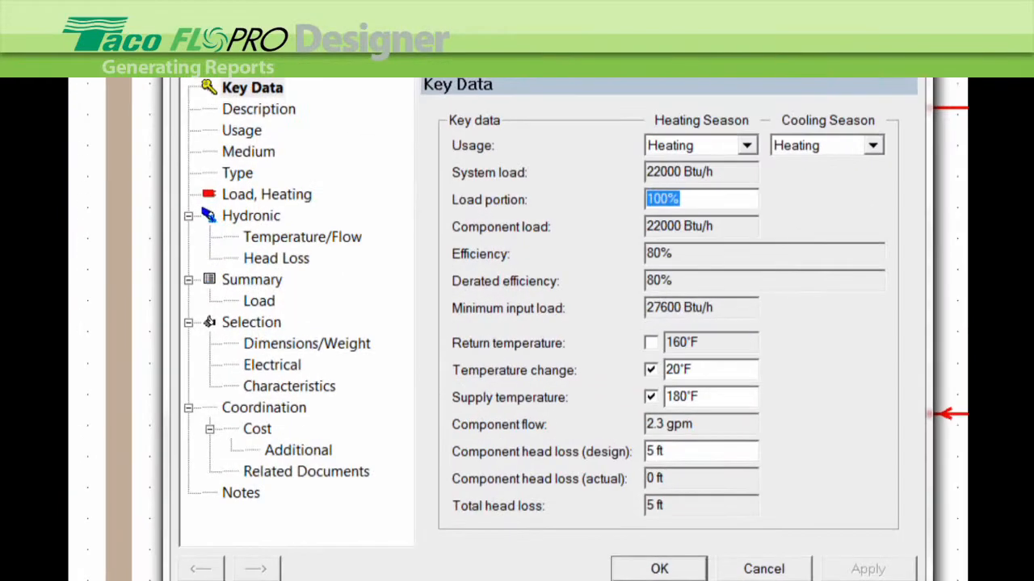
pyautogui.click(259, 430)
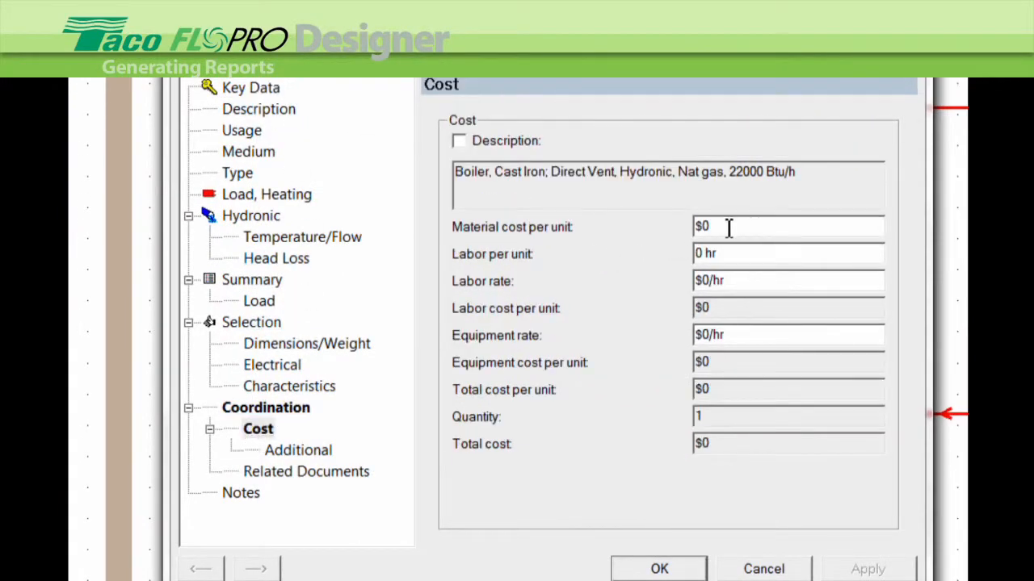
pyautogui.write('4')
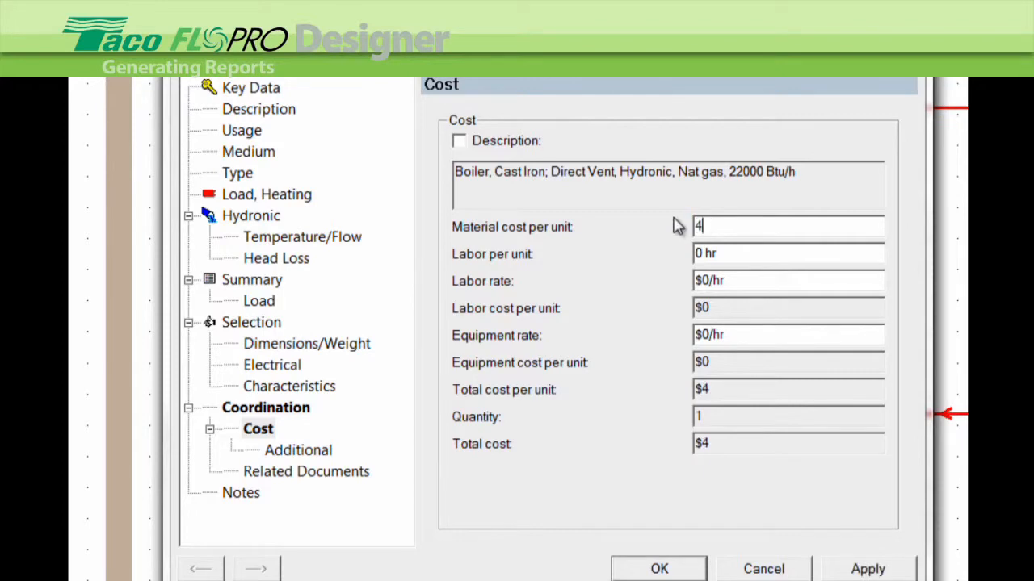
pyautogui.write('000')
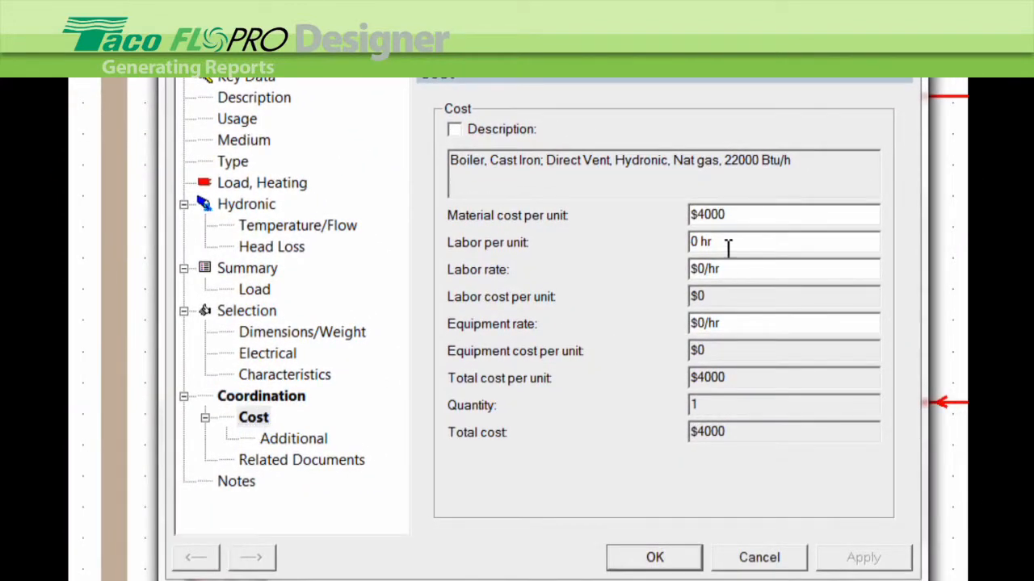
# Create an additional boiler cost entry named 'demolition'.
pyautogui.click(783, 242)
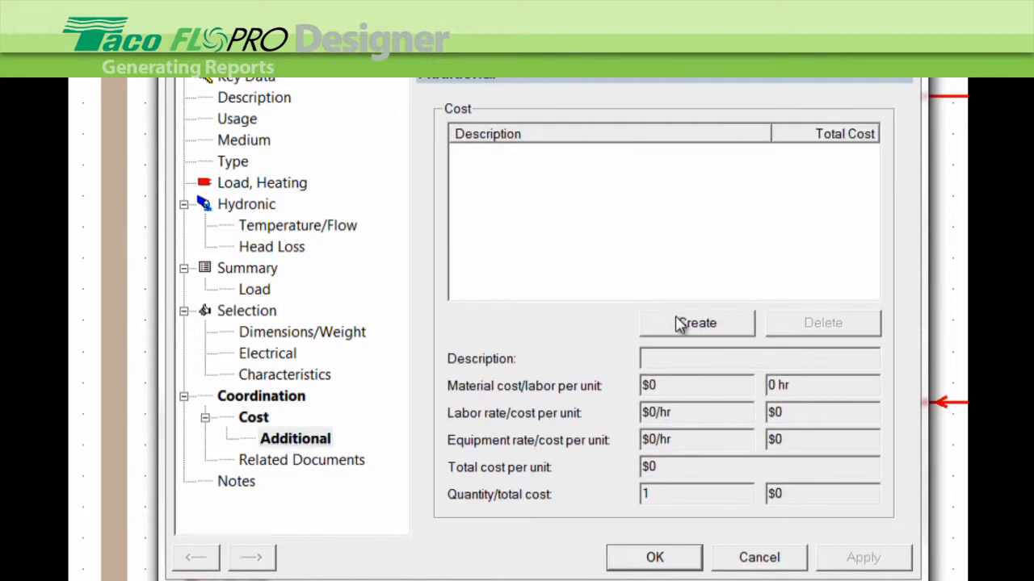
pyautogui.click(696, 323)
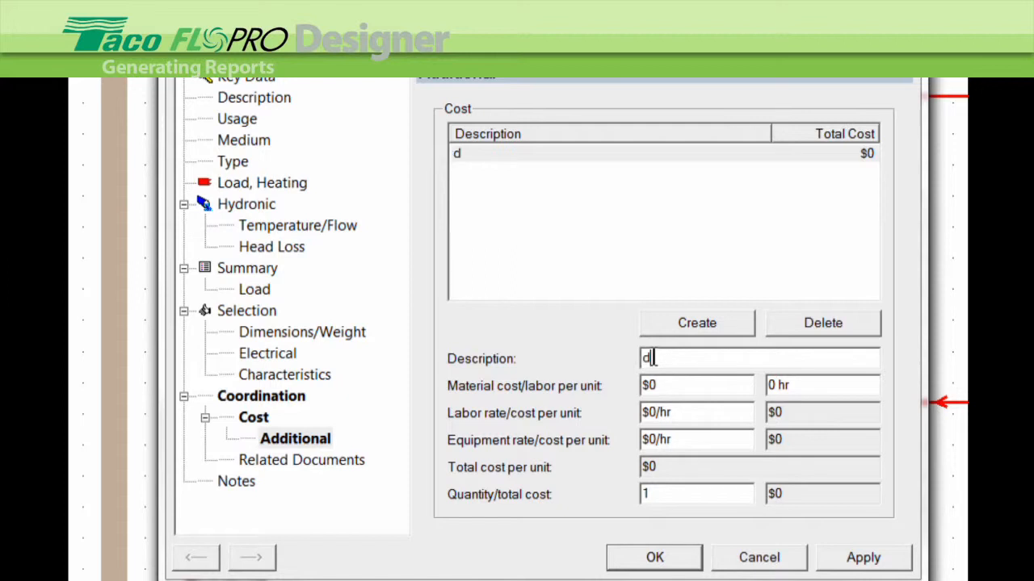
pyautogui.write('emolition')
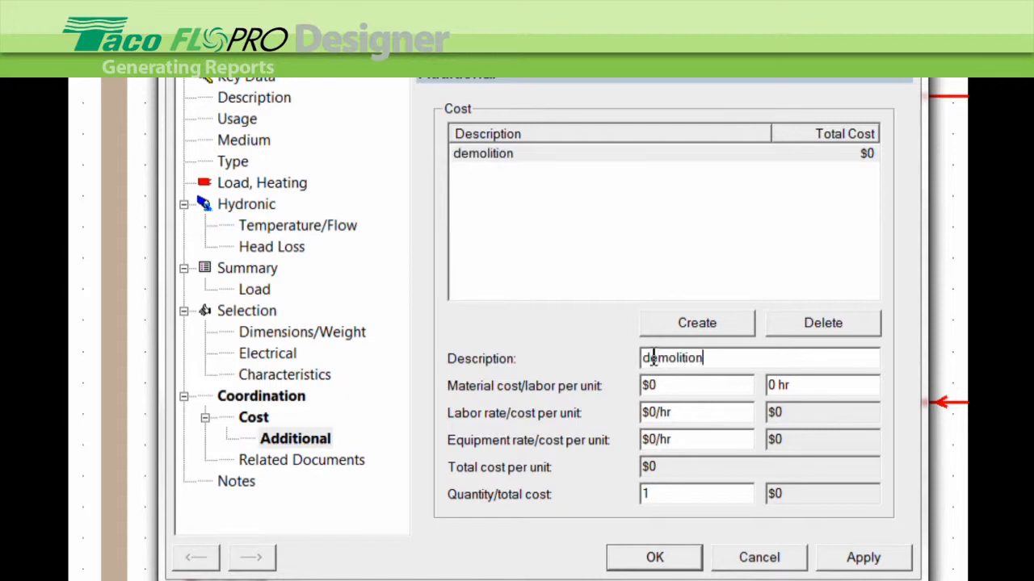
pyautogui.click(695, 323)
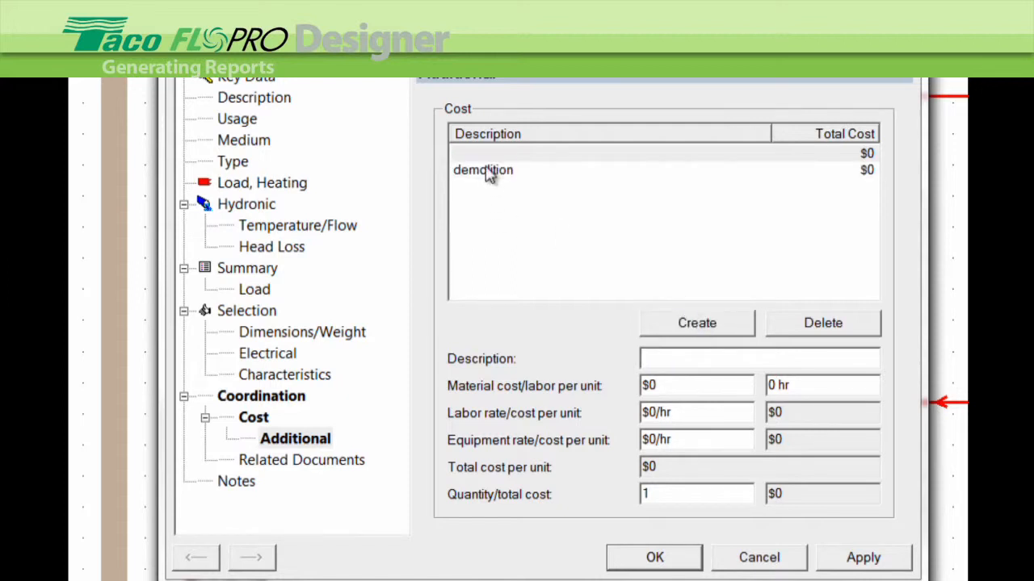
pyautogui.click(481, 170)
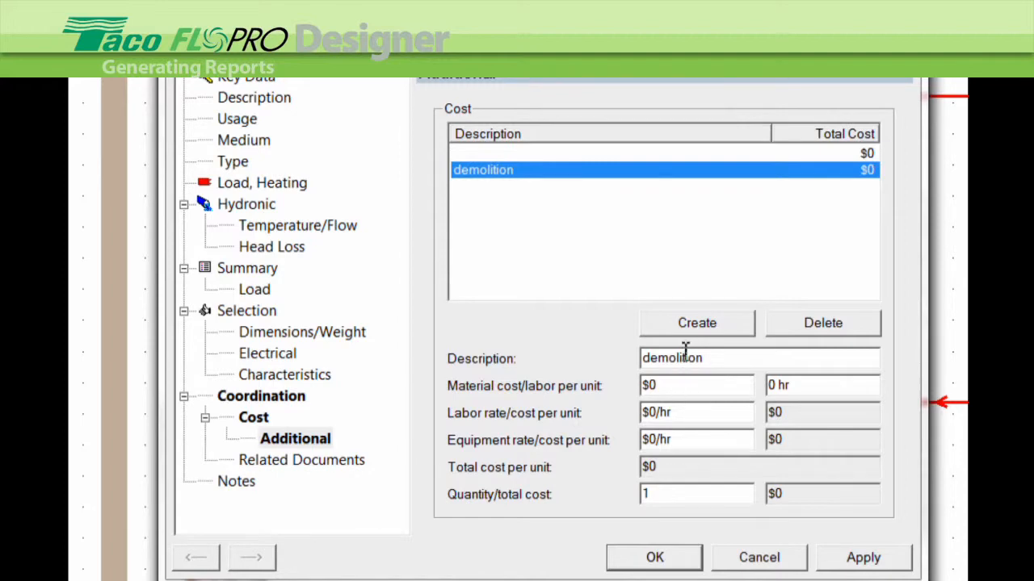
pyautogui.moveTo(698, 384)
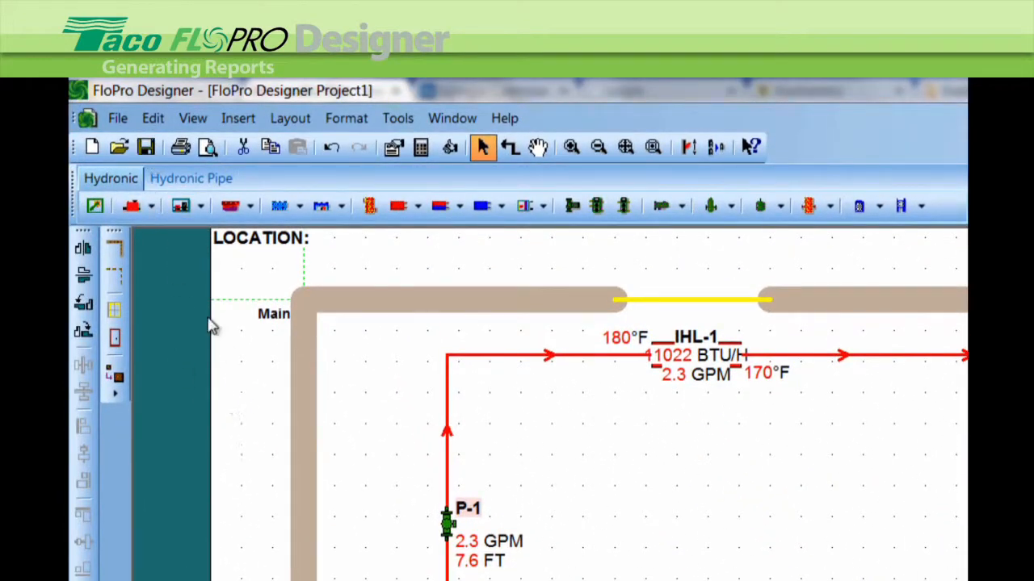
# Regenerate the bill of materials in Excel showing boiler B-1 at $4000 material and $4000 total.
pyautogui.click(116, 118)
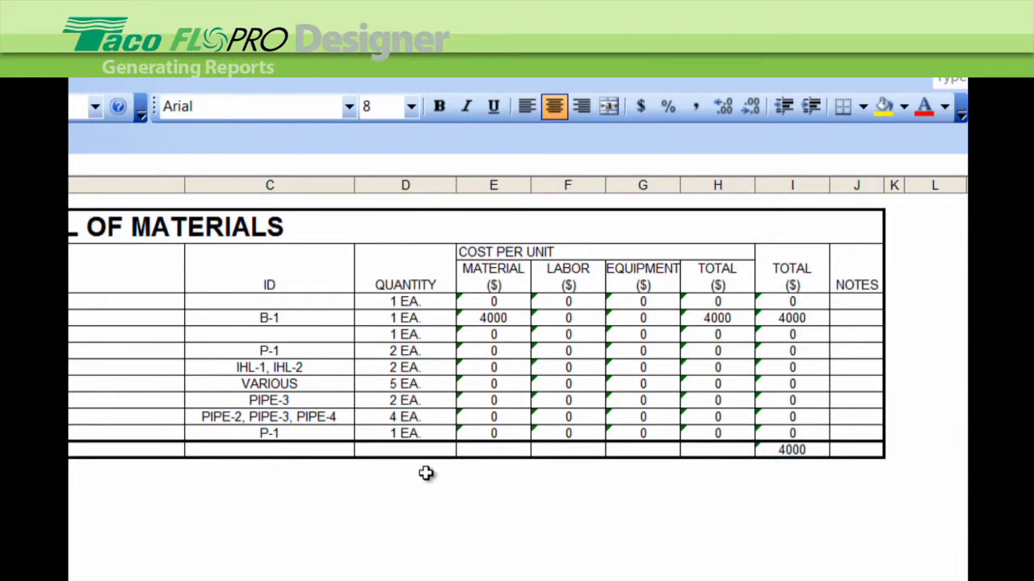
pyautogui.moveTo(720, 549)
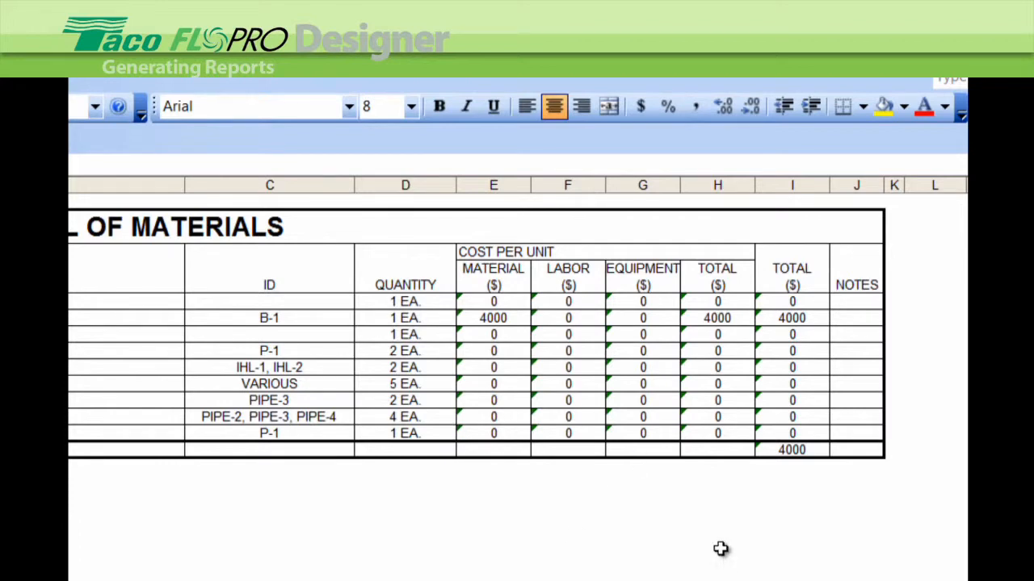
pyautogui.moveTo(736, 385)
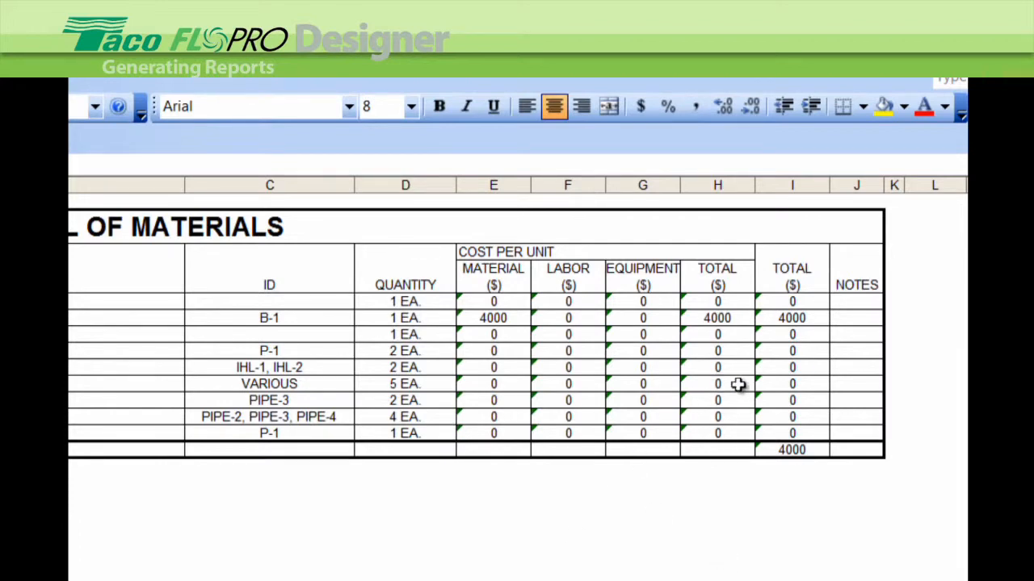
pyautogui.moveTo(699, 349)
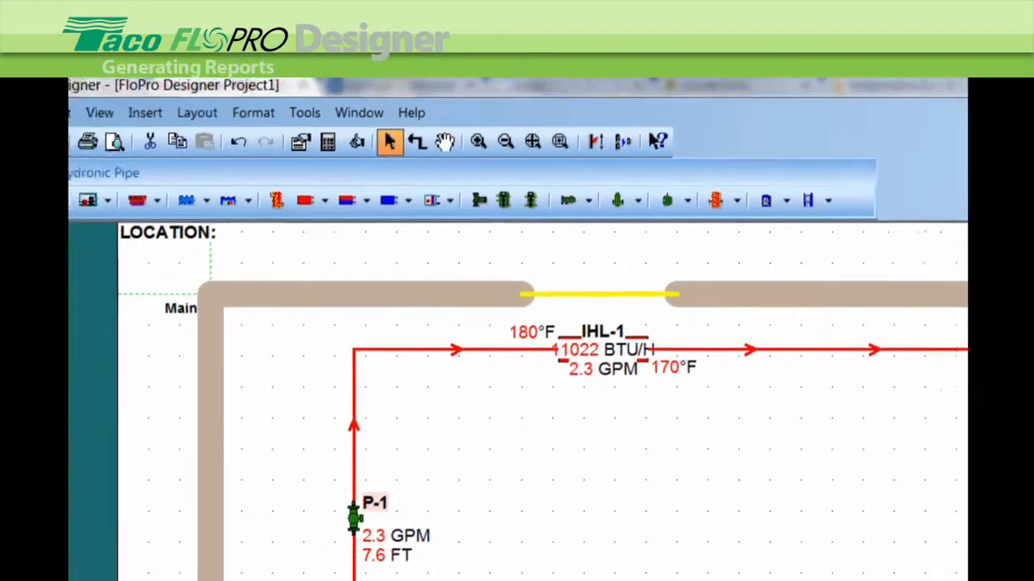
# Display the Load Summary, Detailed report with ROOM-1 at 22000 Btu/h heating and 5800 Btu/h cooling.
pyautogui.click(116, 118)
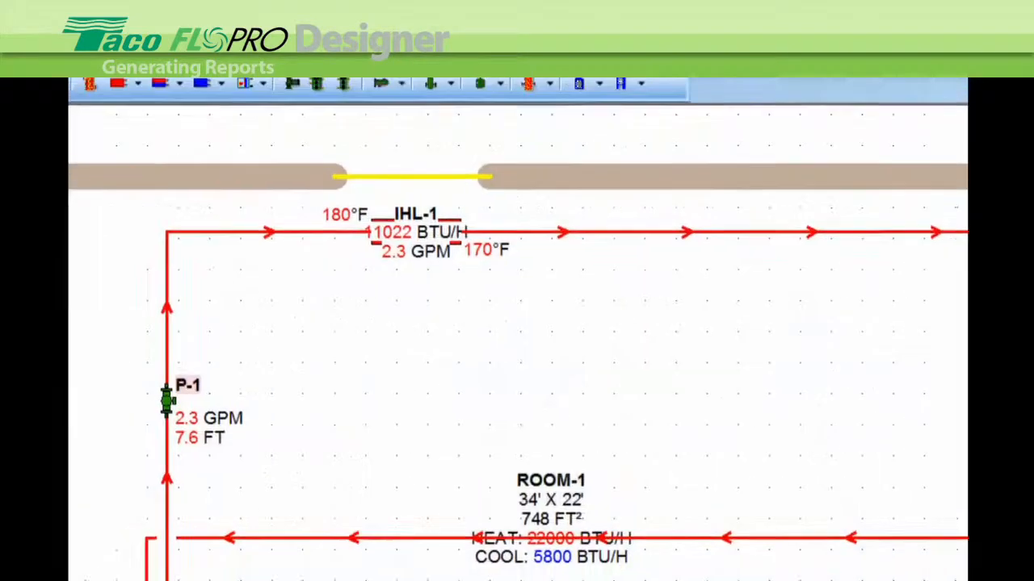
pyautogui.click(117, 118)
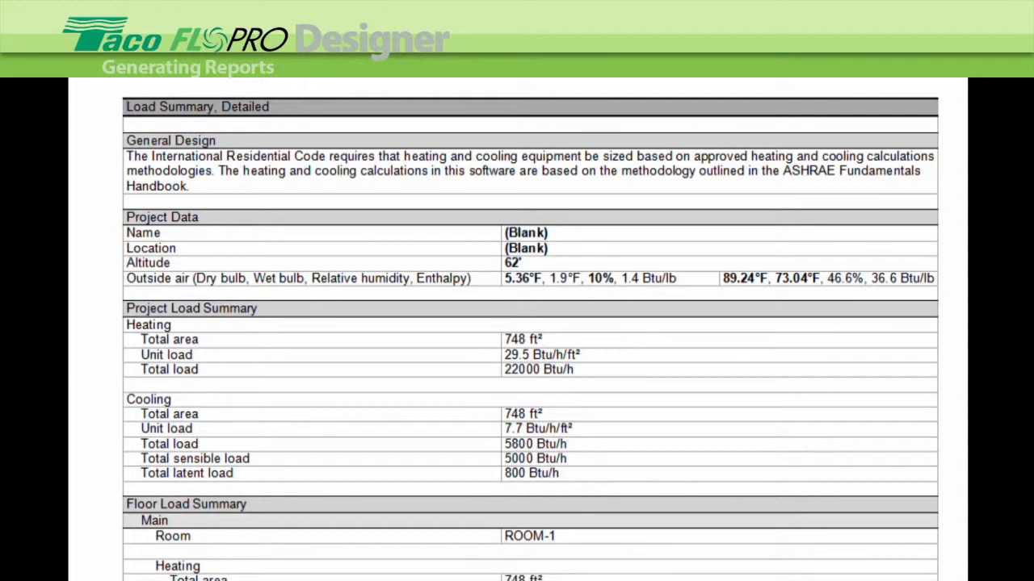
pyautogui.scroll(-3)
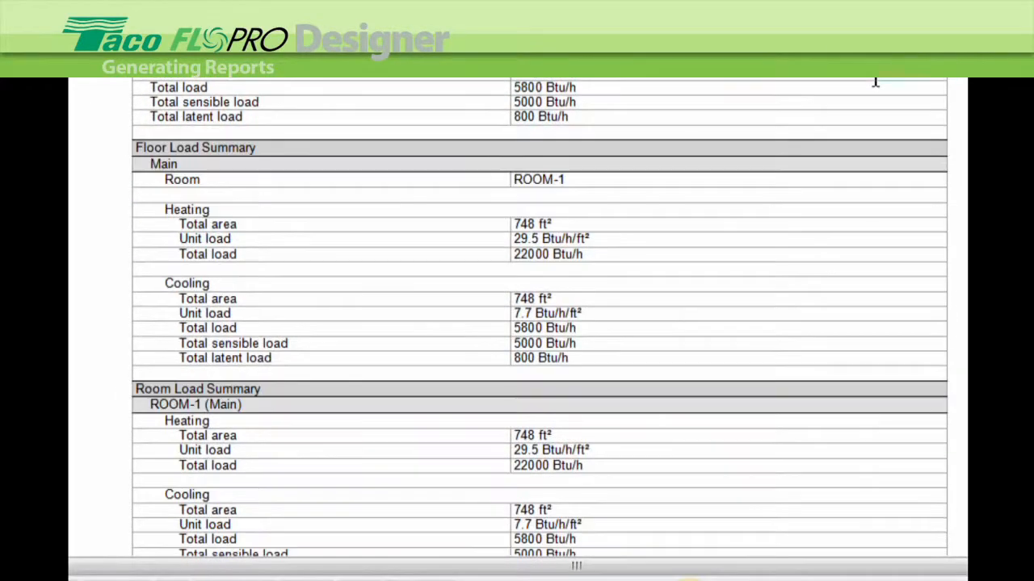
pyautogui.scroll(-3)
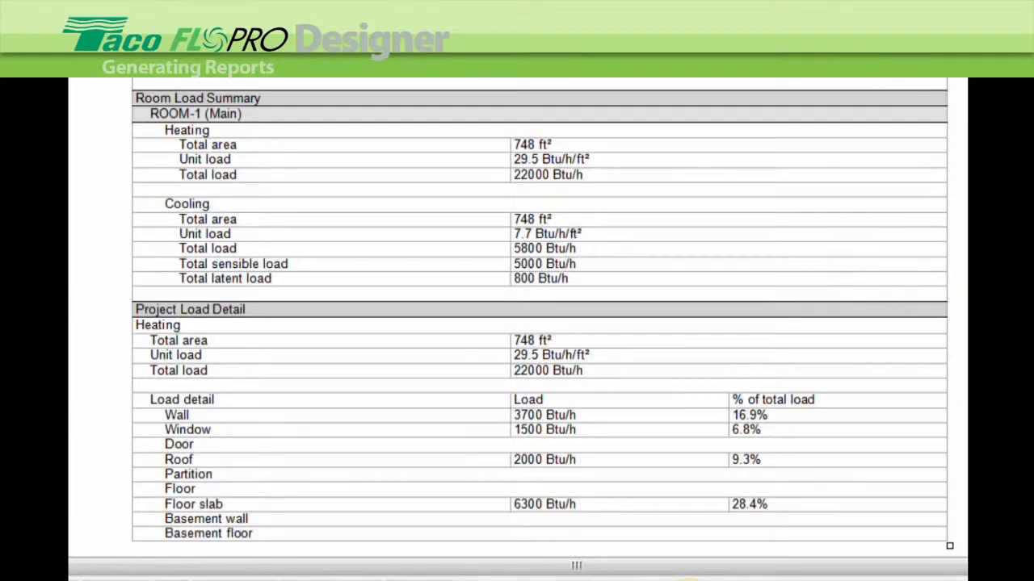